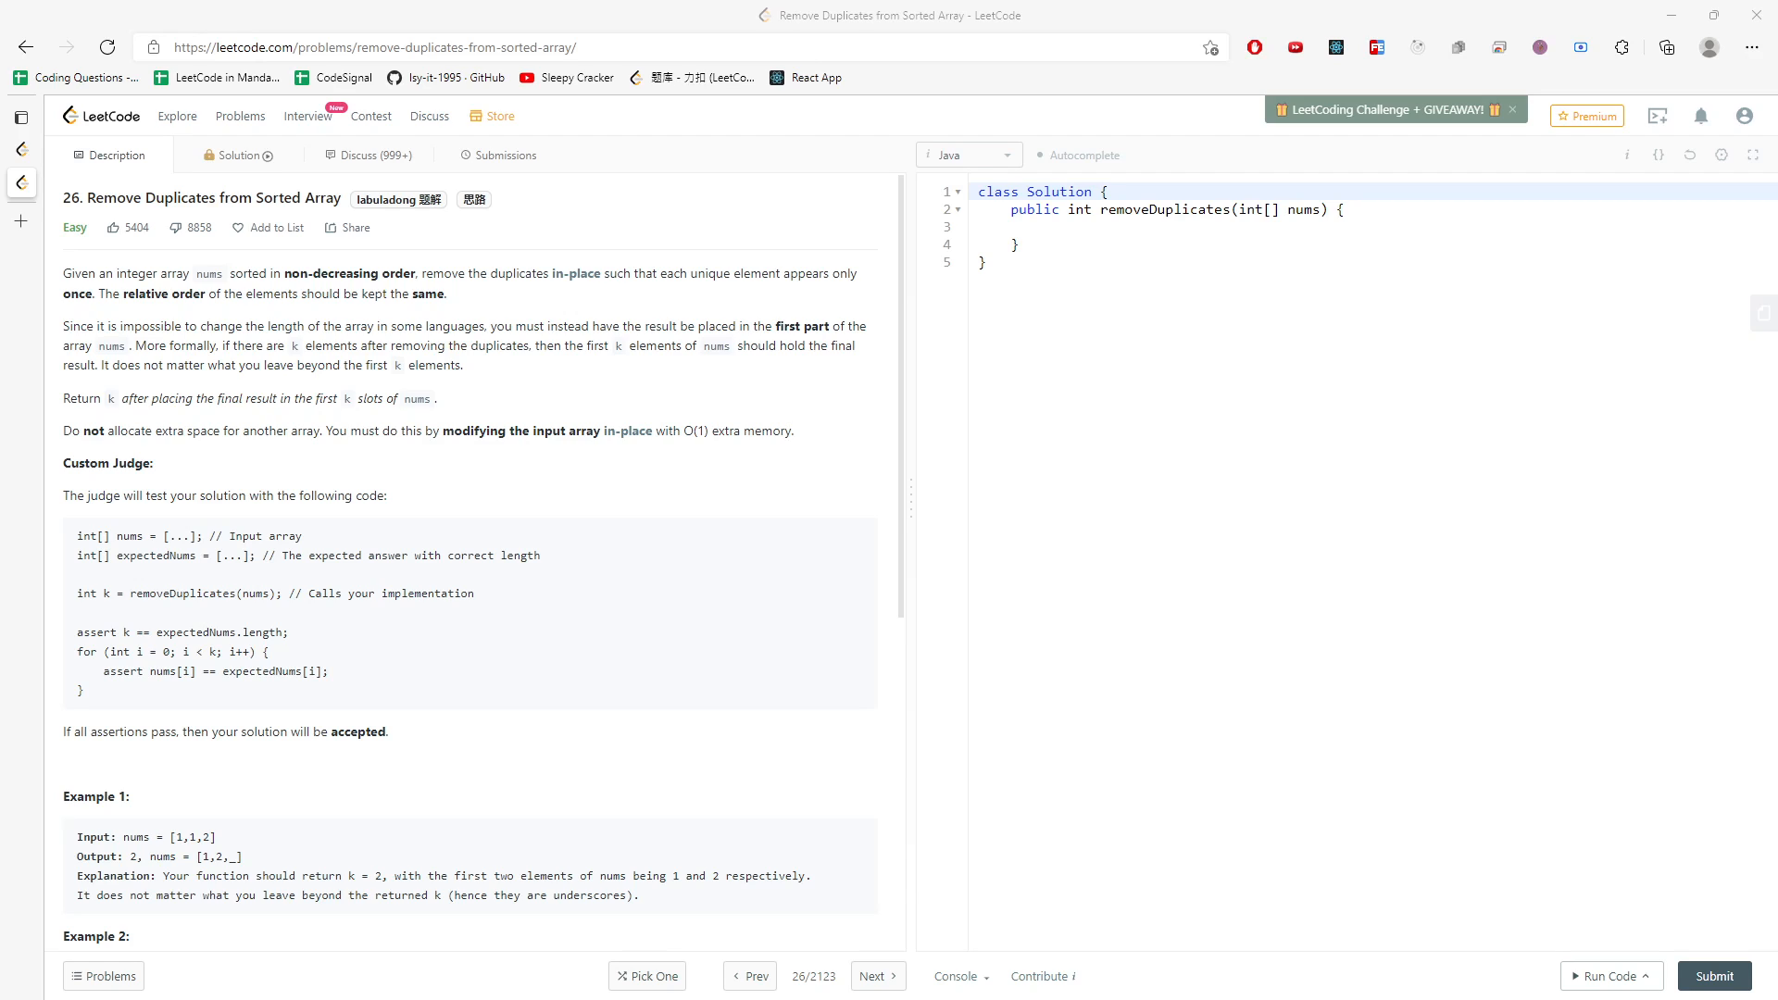
# Scroll the Description to the Custom Judge section and the Example 1 and 2 inputs
pyautogui.scroll(-3)
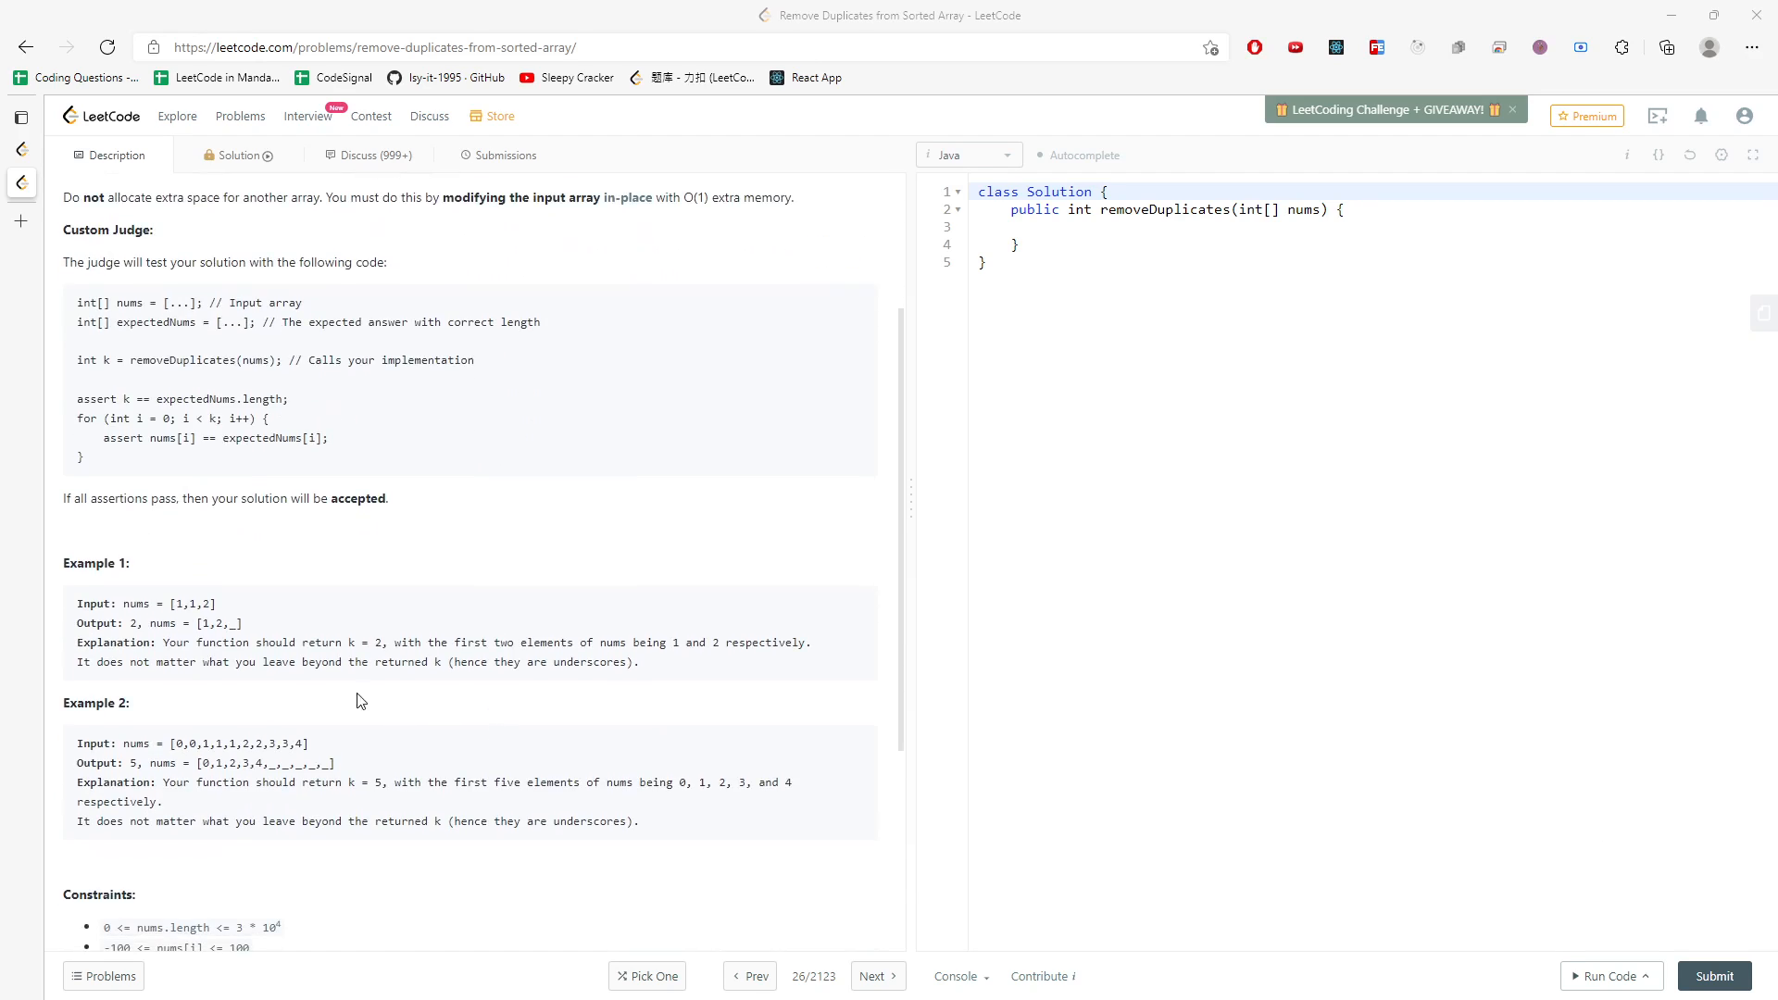
pyautogui.moveTo(305, 637)
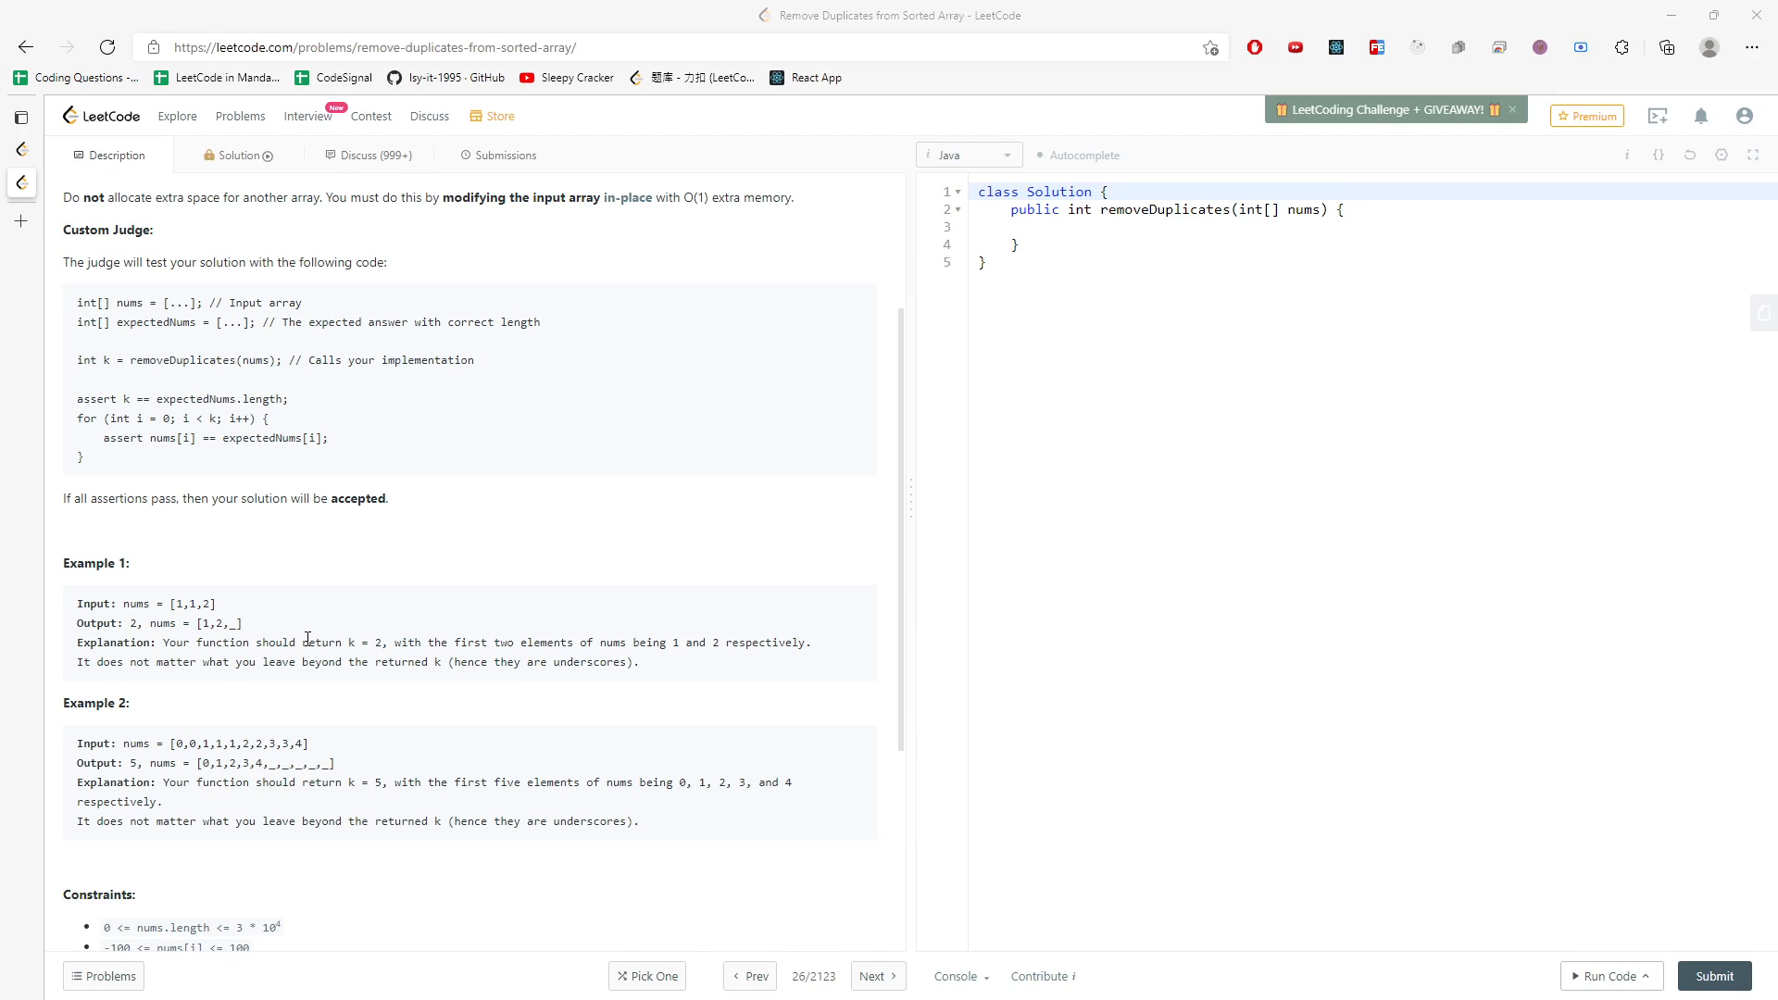
pyautogui.moveTo(172, 601); pyautogui.dragTo(194, 602)
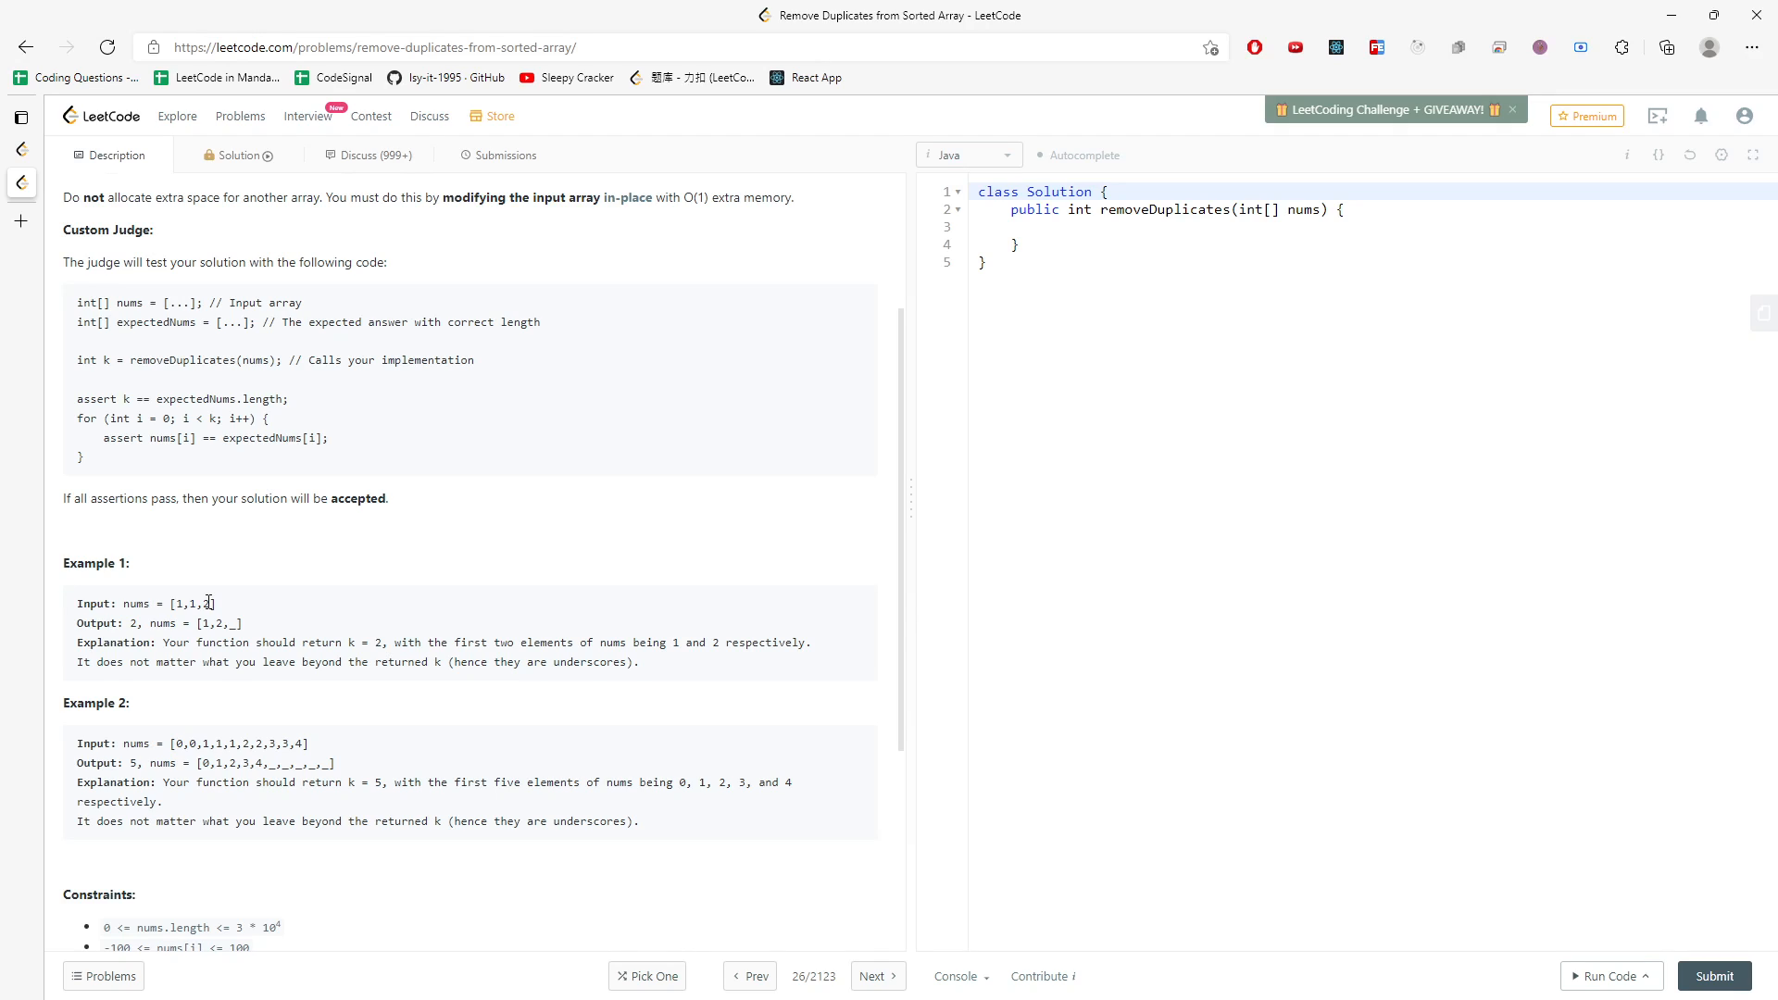
pyautogui.moveTo(187, 602)
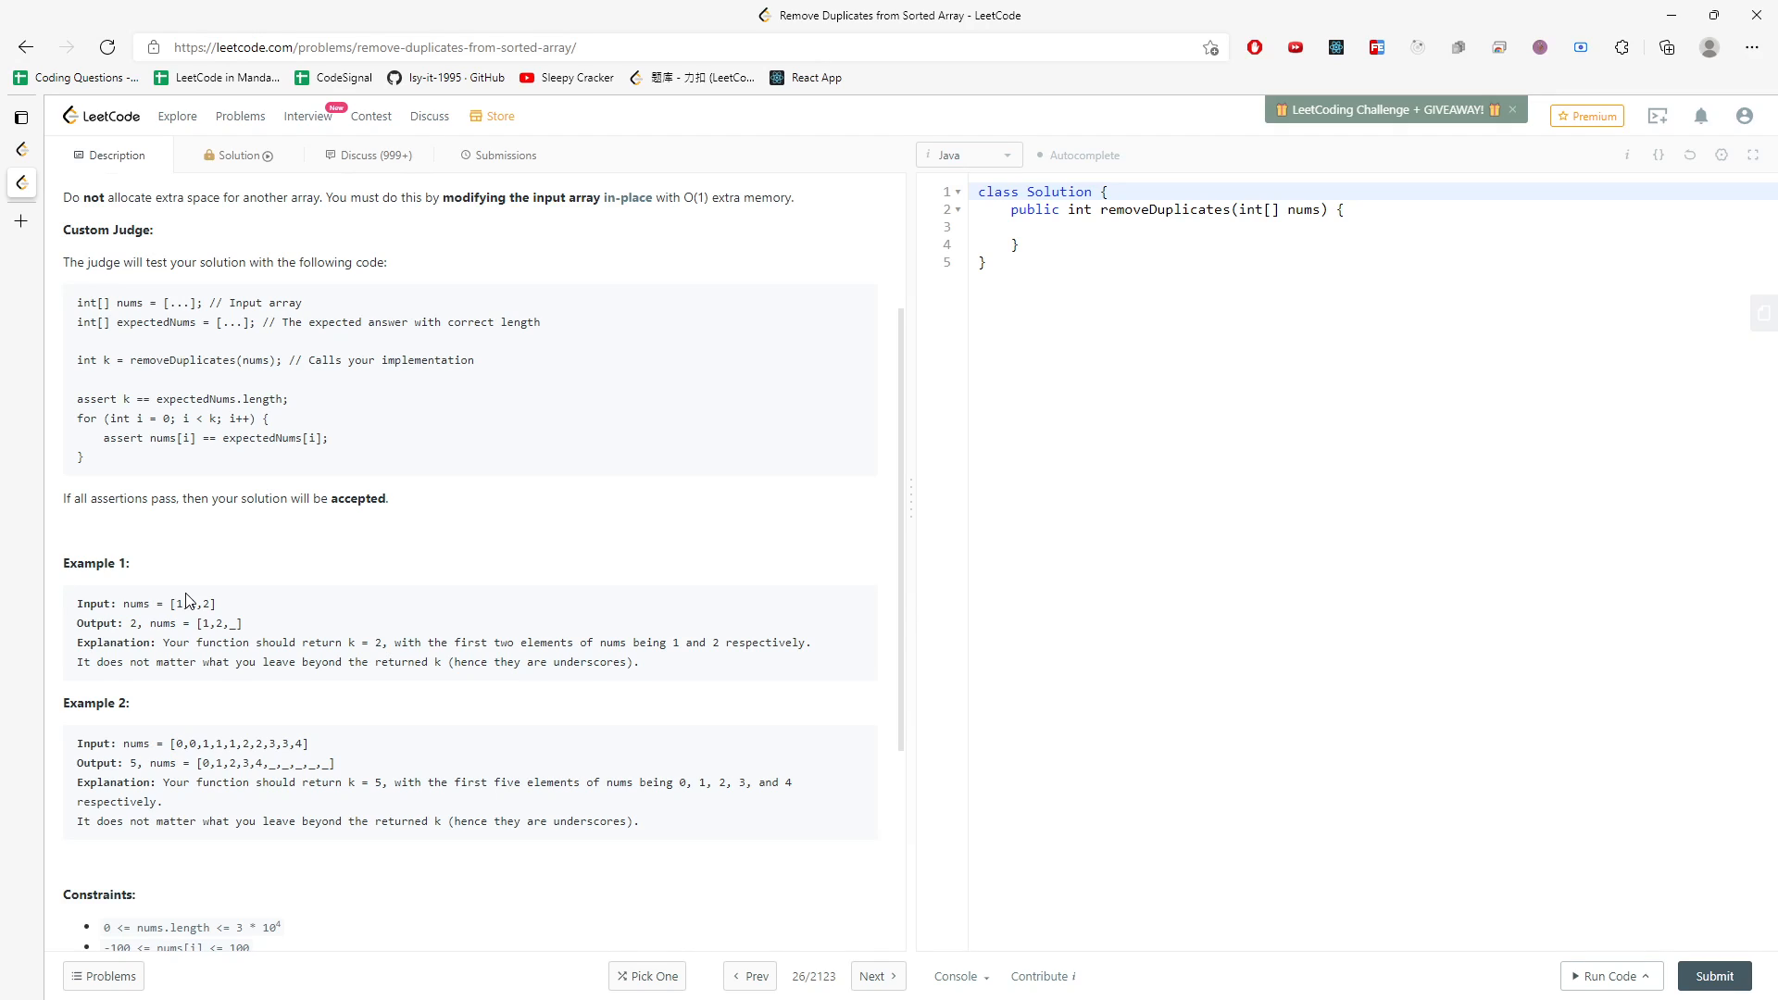
pyautogui.moveTo(192, 602)
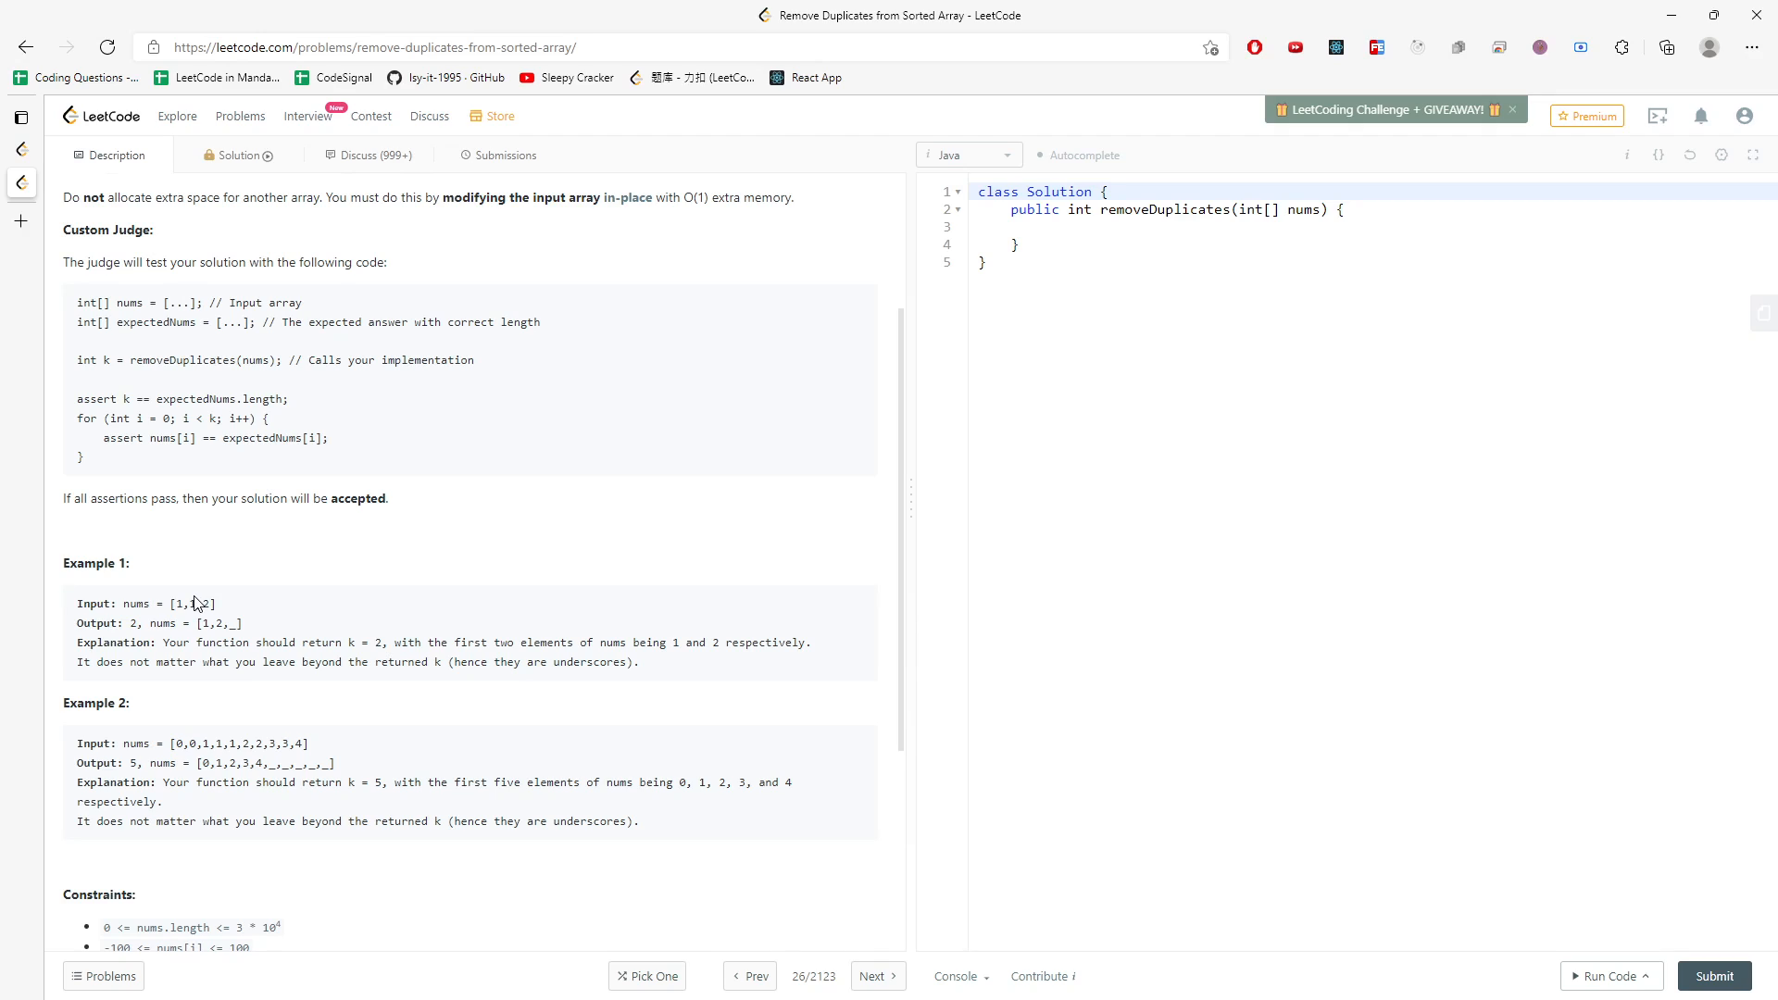
pyautogui.doubleClick(180, 604)
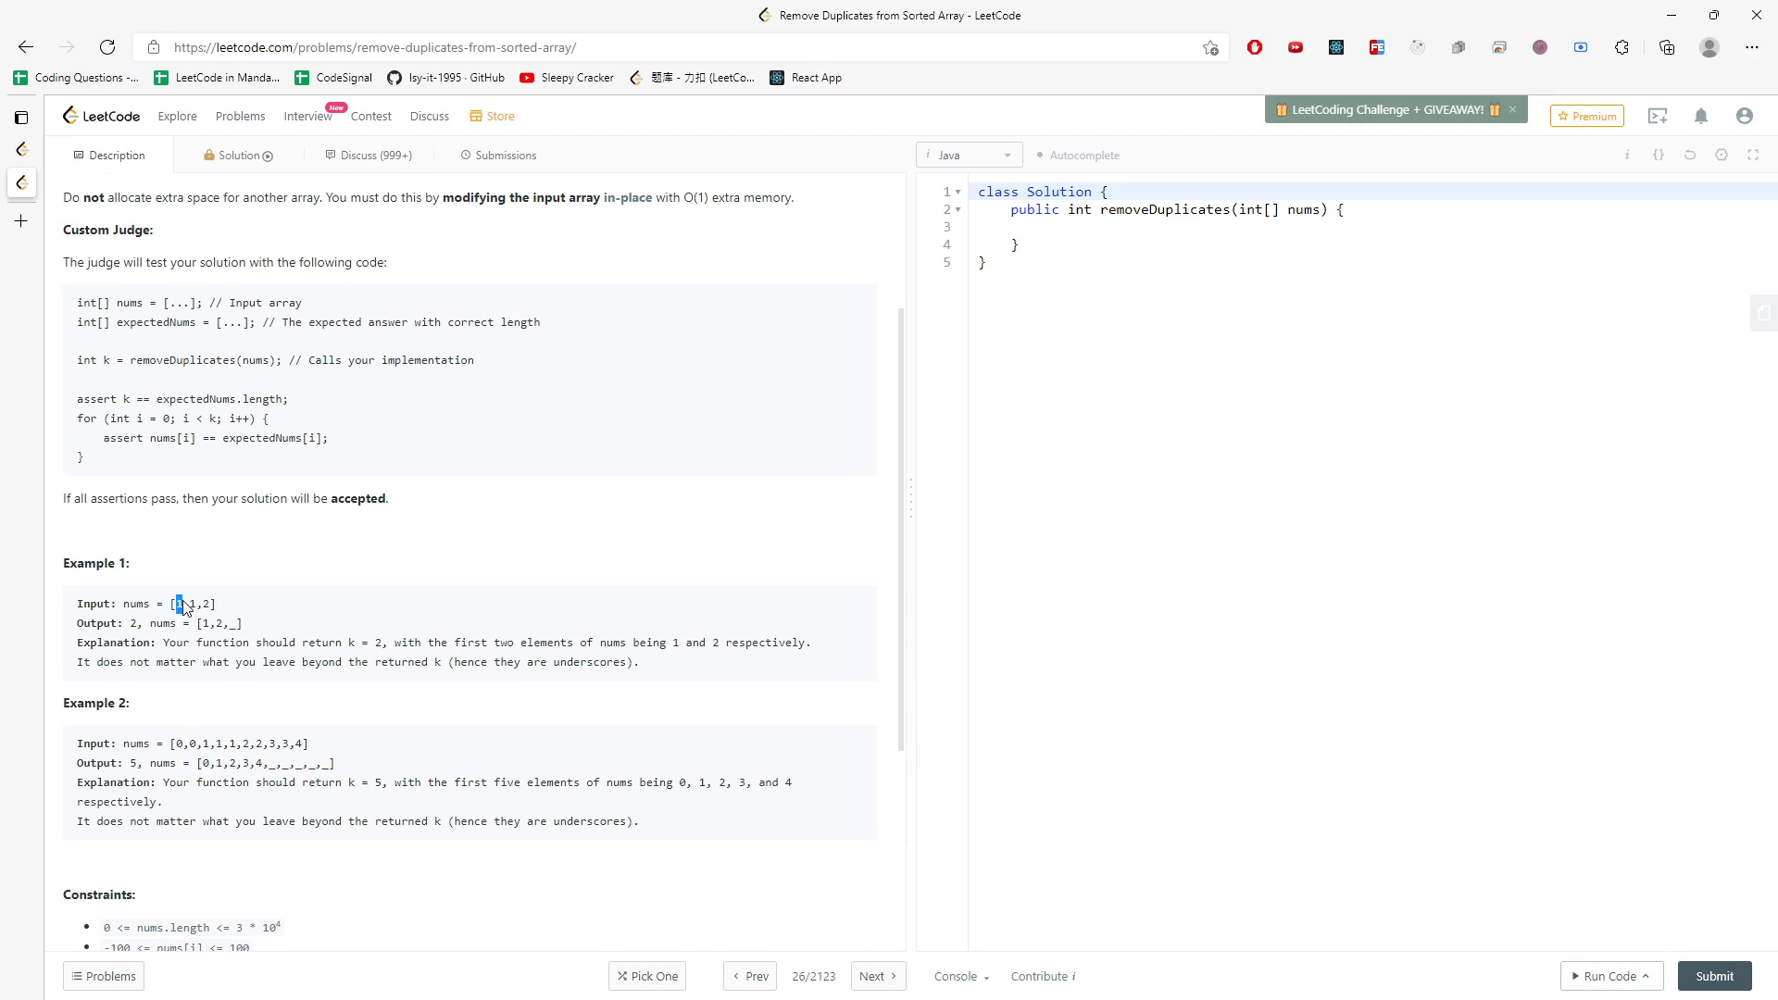
pyautogui.click(178, 604)
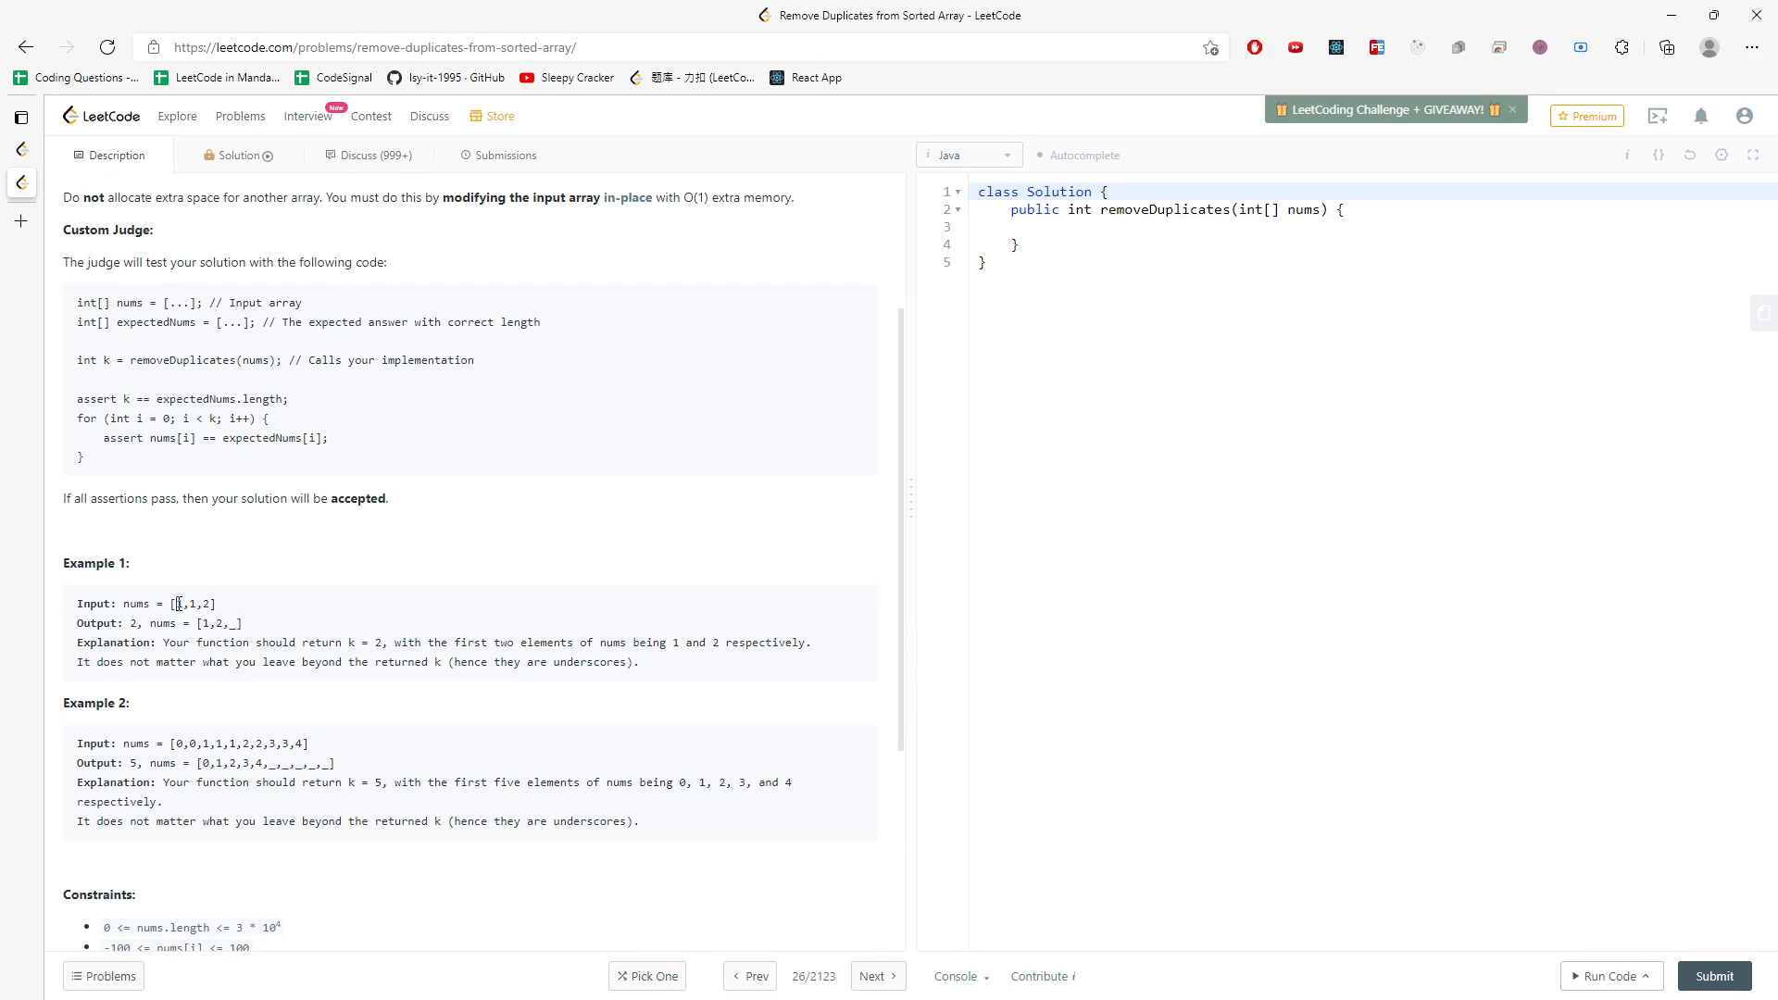
pyautogui.doubleClick(189, 602)
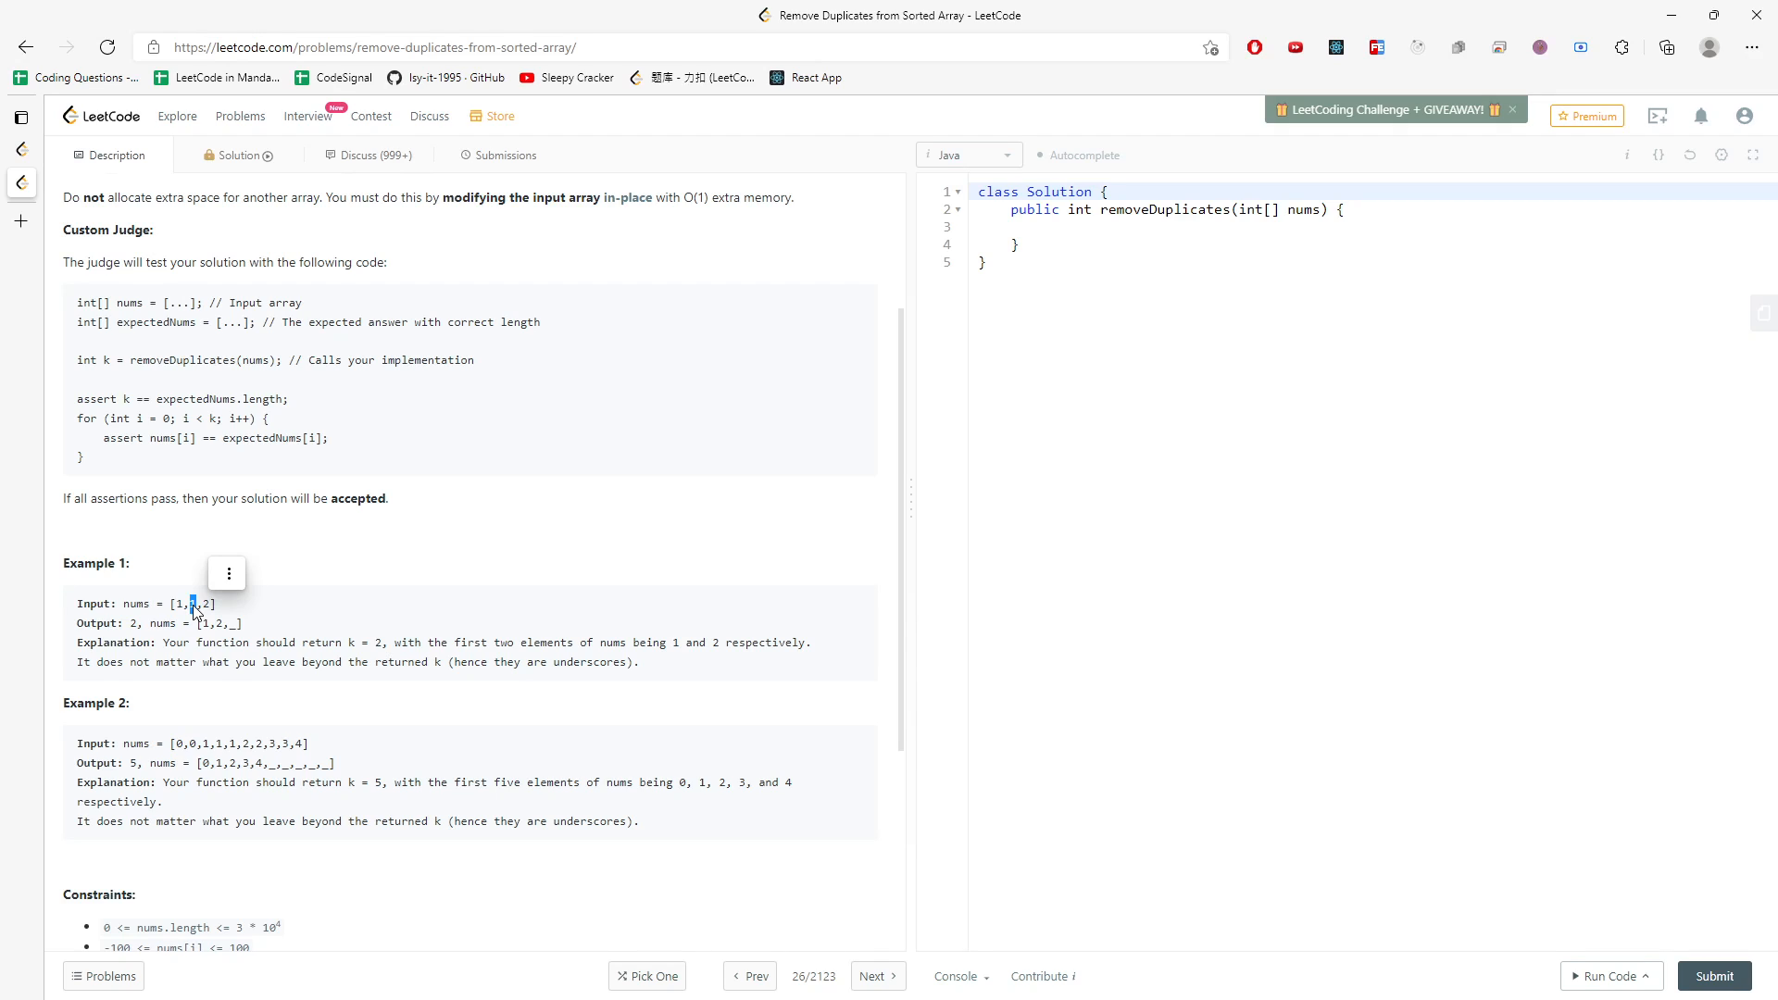
pyautogui.moveTo(296, 613)
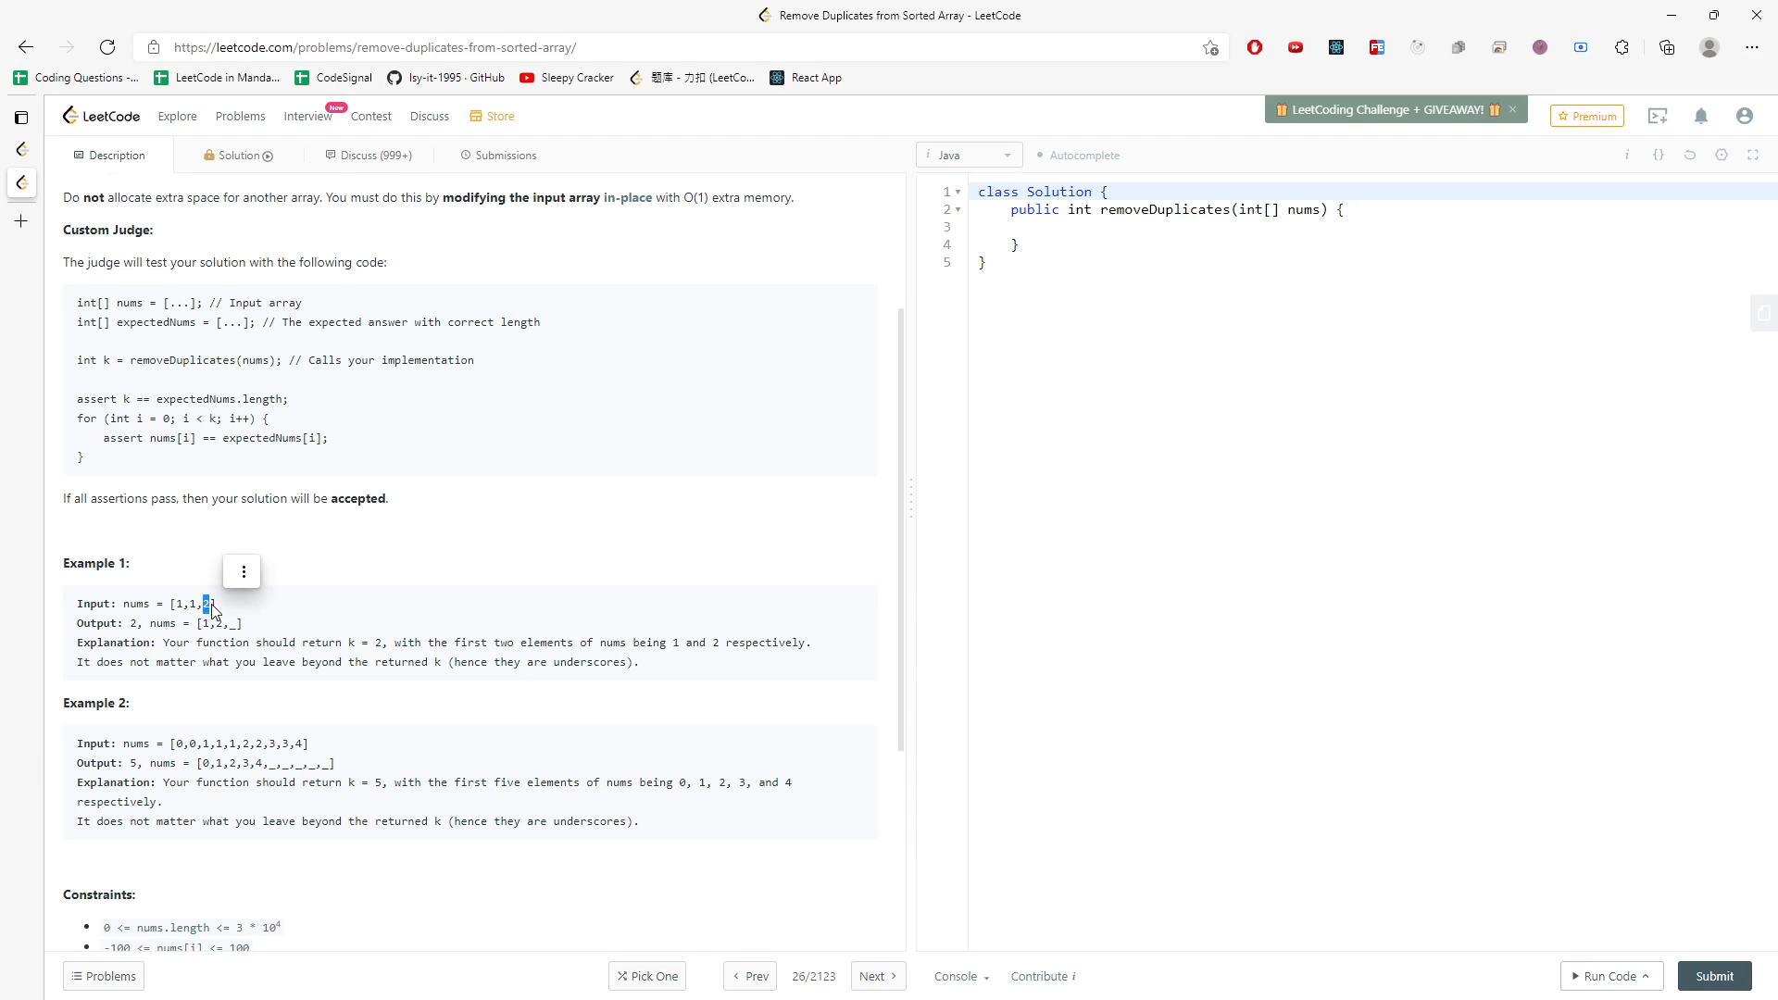
pyautogui.moveTo(129, 637)
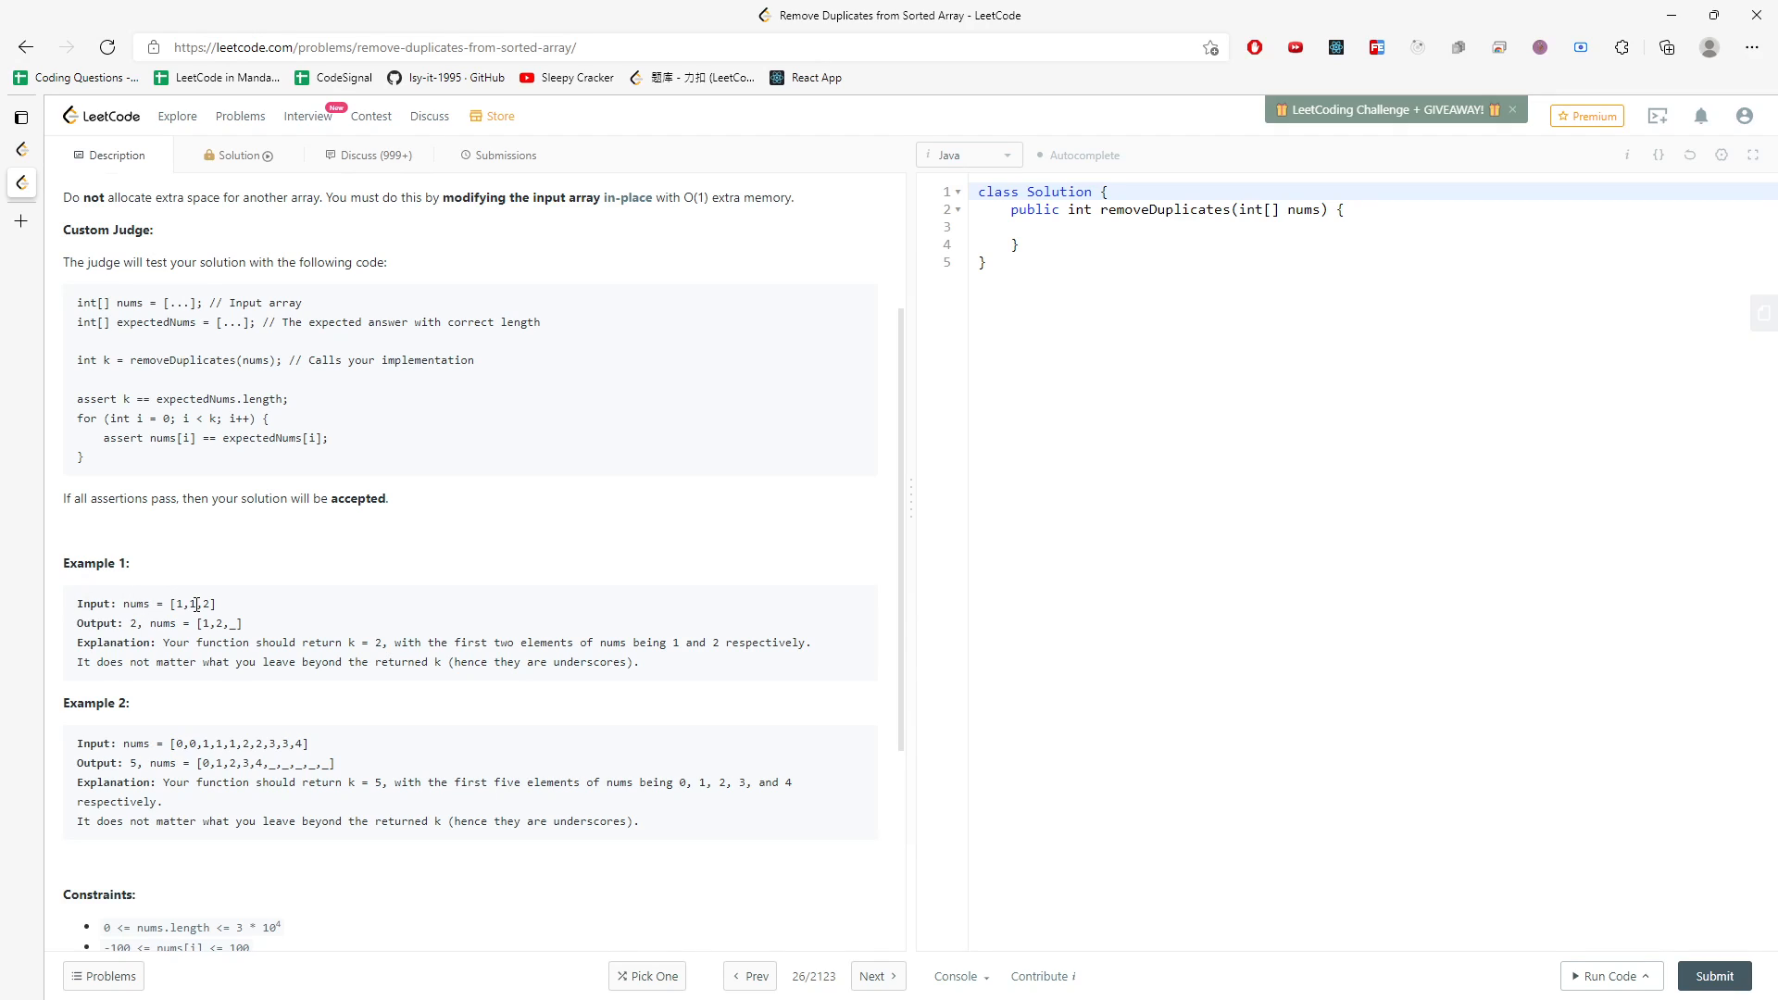
pyautogui.doubleClick(181, 604)
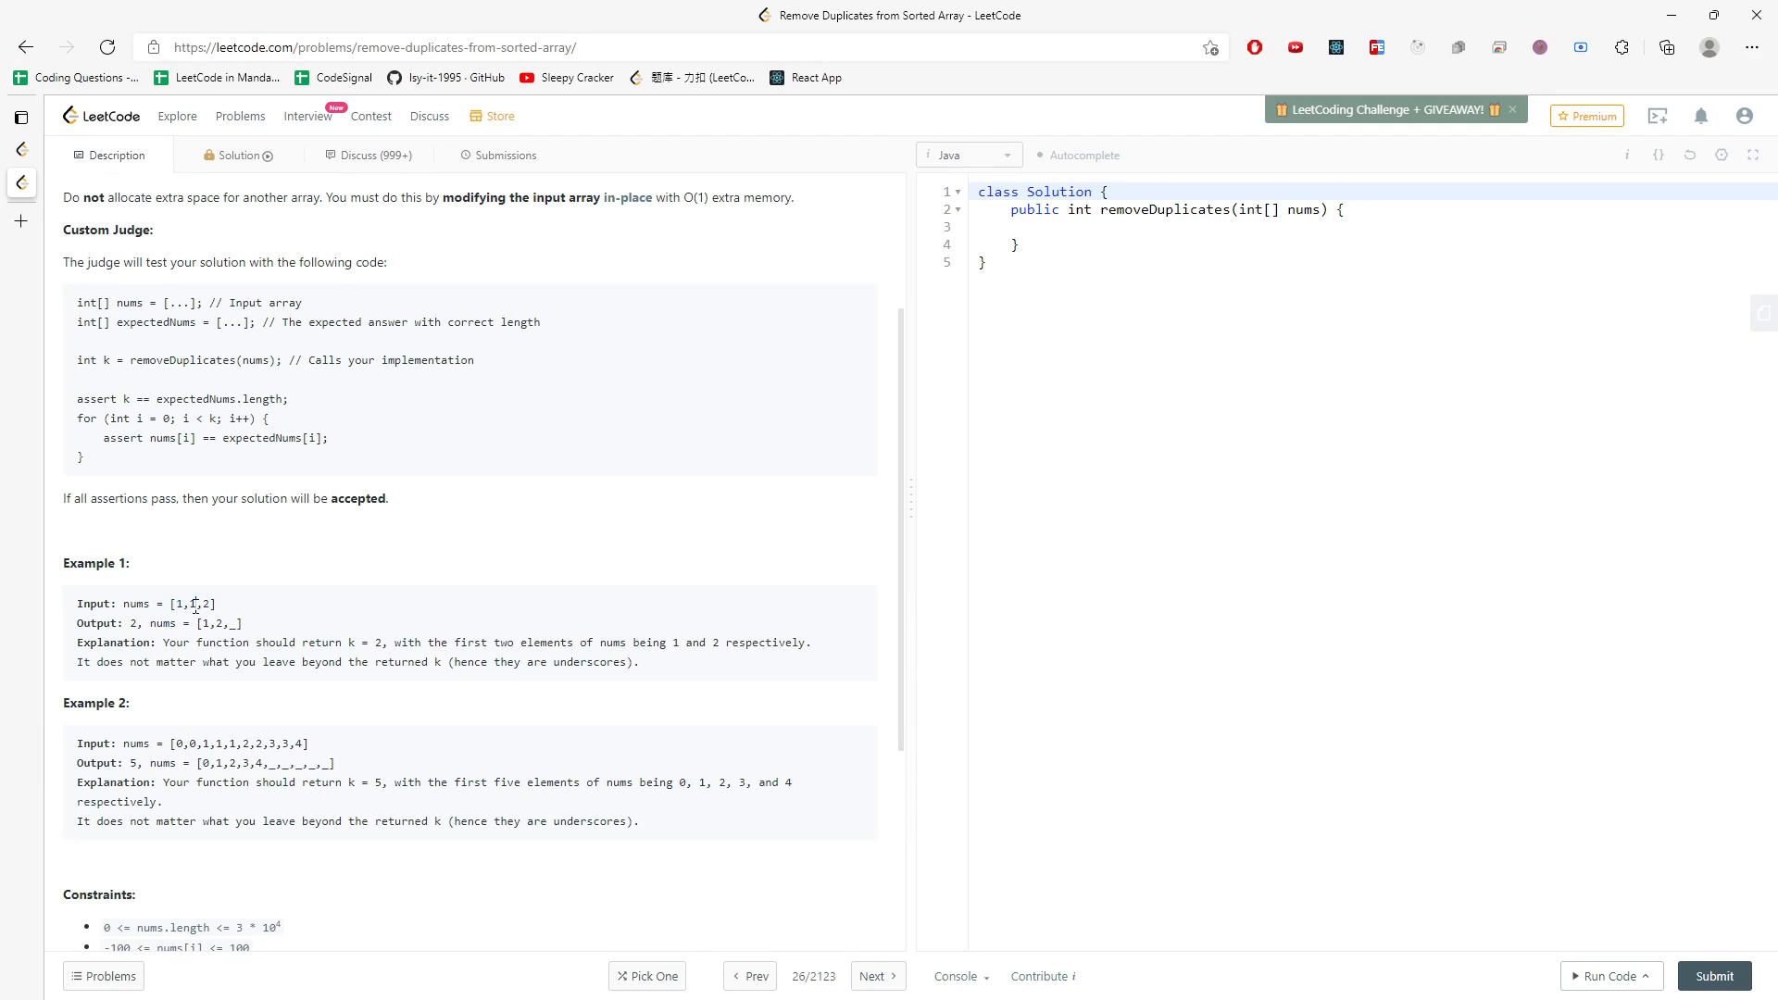
pyautogui.doubleClick(192, 604)
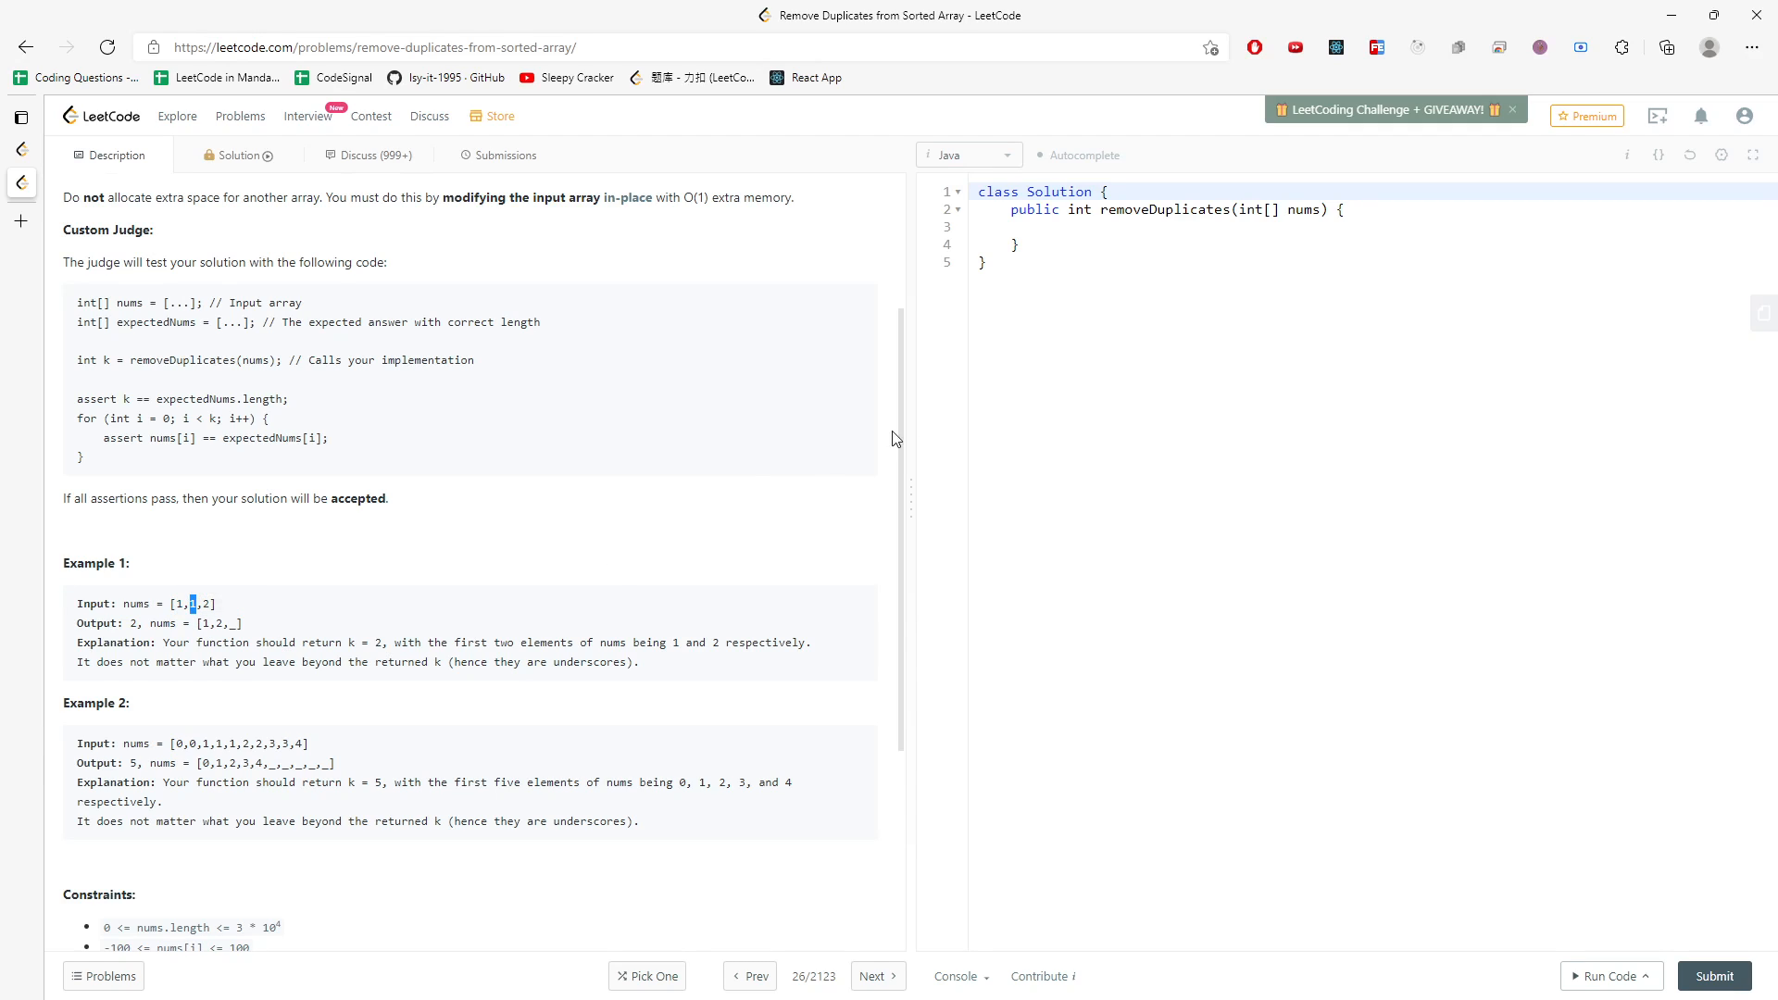
pyautogui.moveTo(1241, 241)
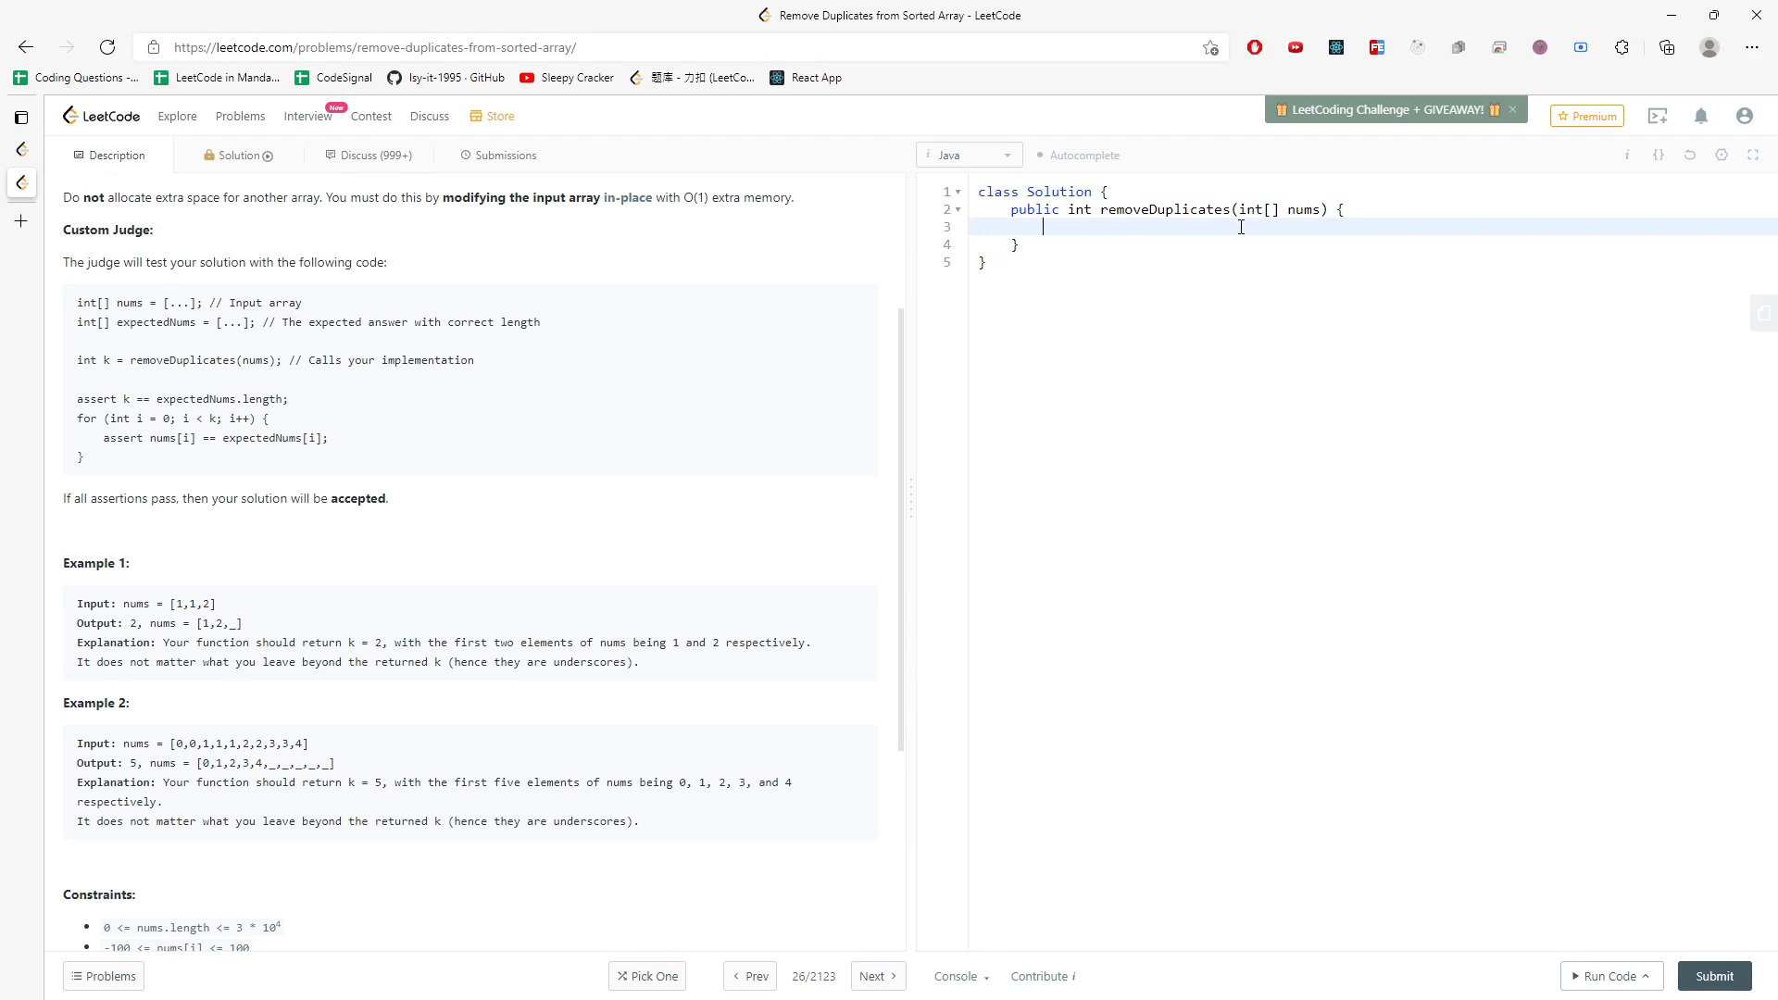
# Guard the empty array with if(nums.length == 0){ and declare int i = 0, j = 1;
pyautogui.write('if')
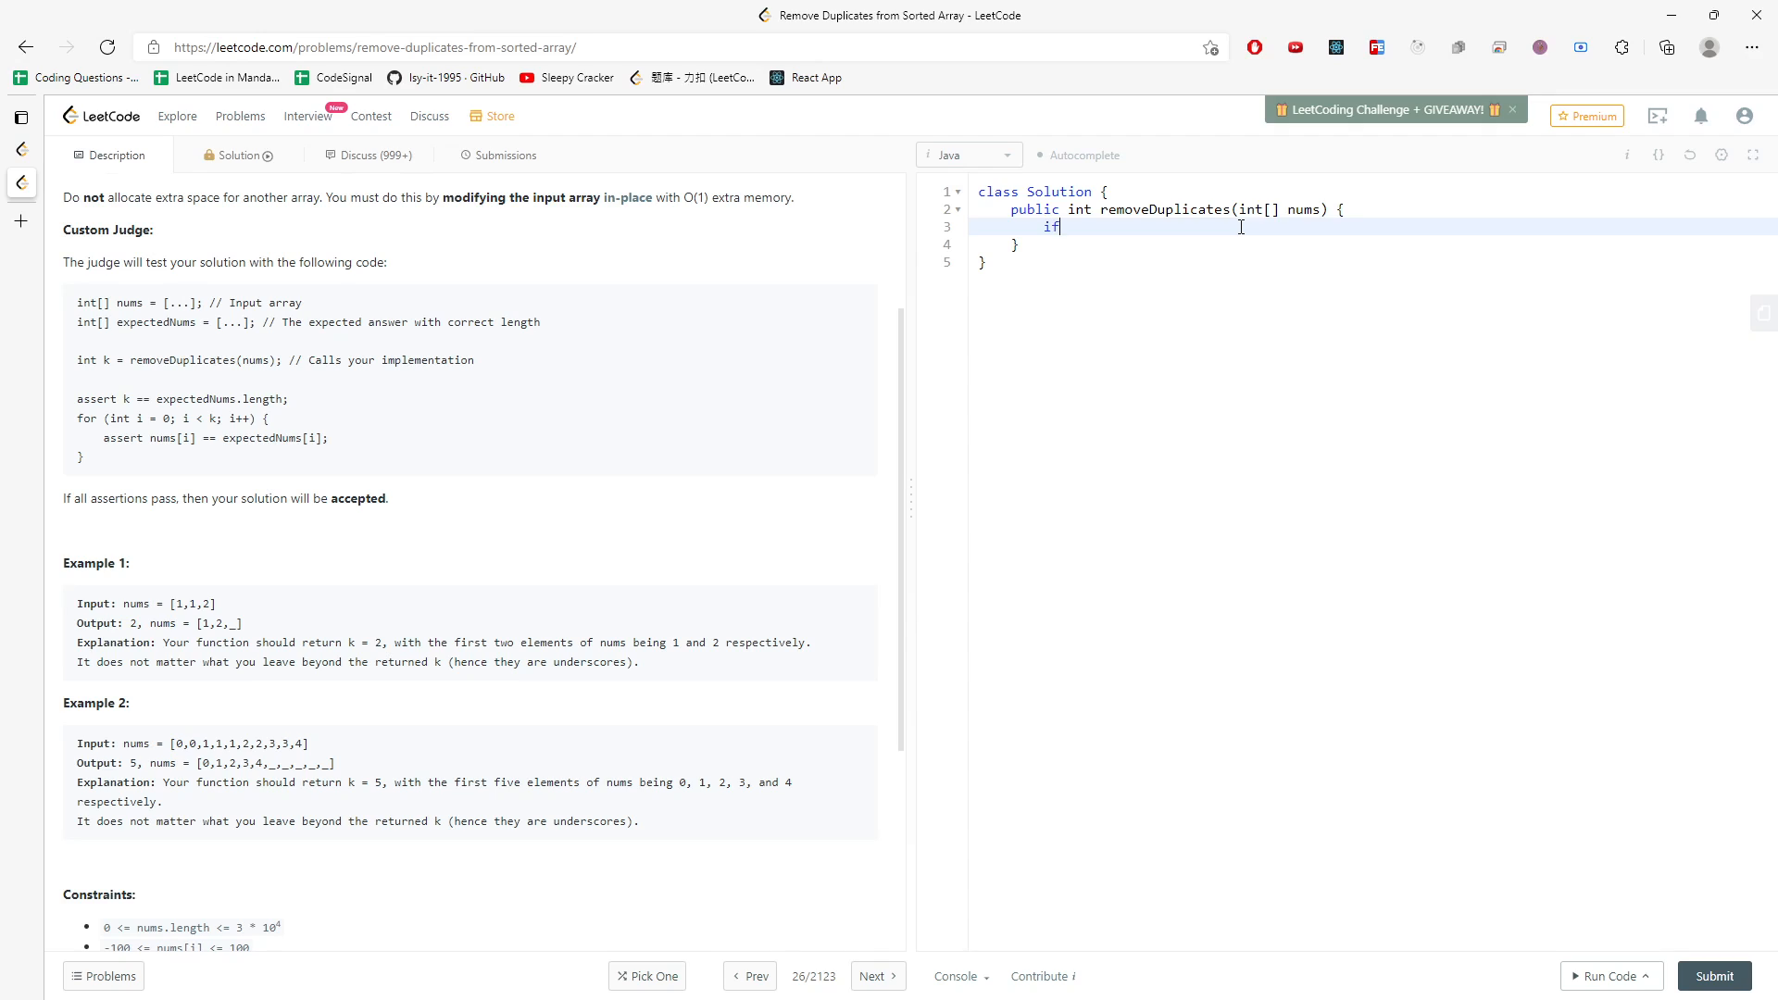
pyautogui.write('(nums.length == 0)')
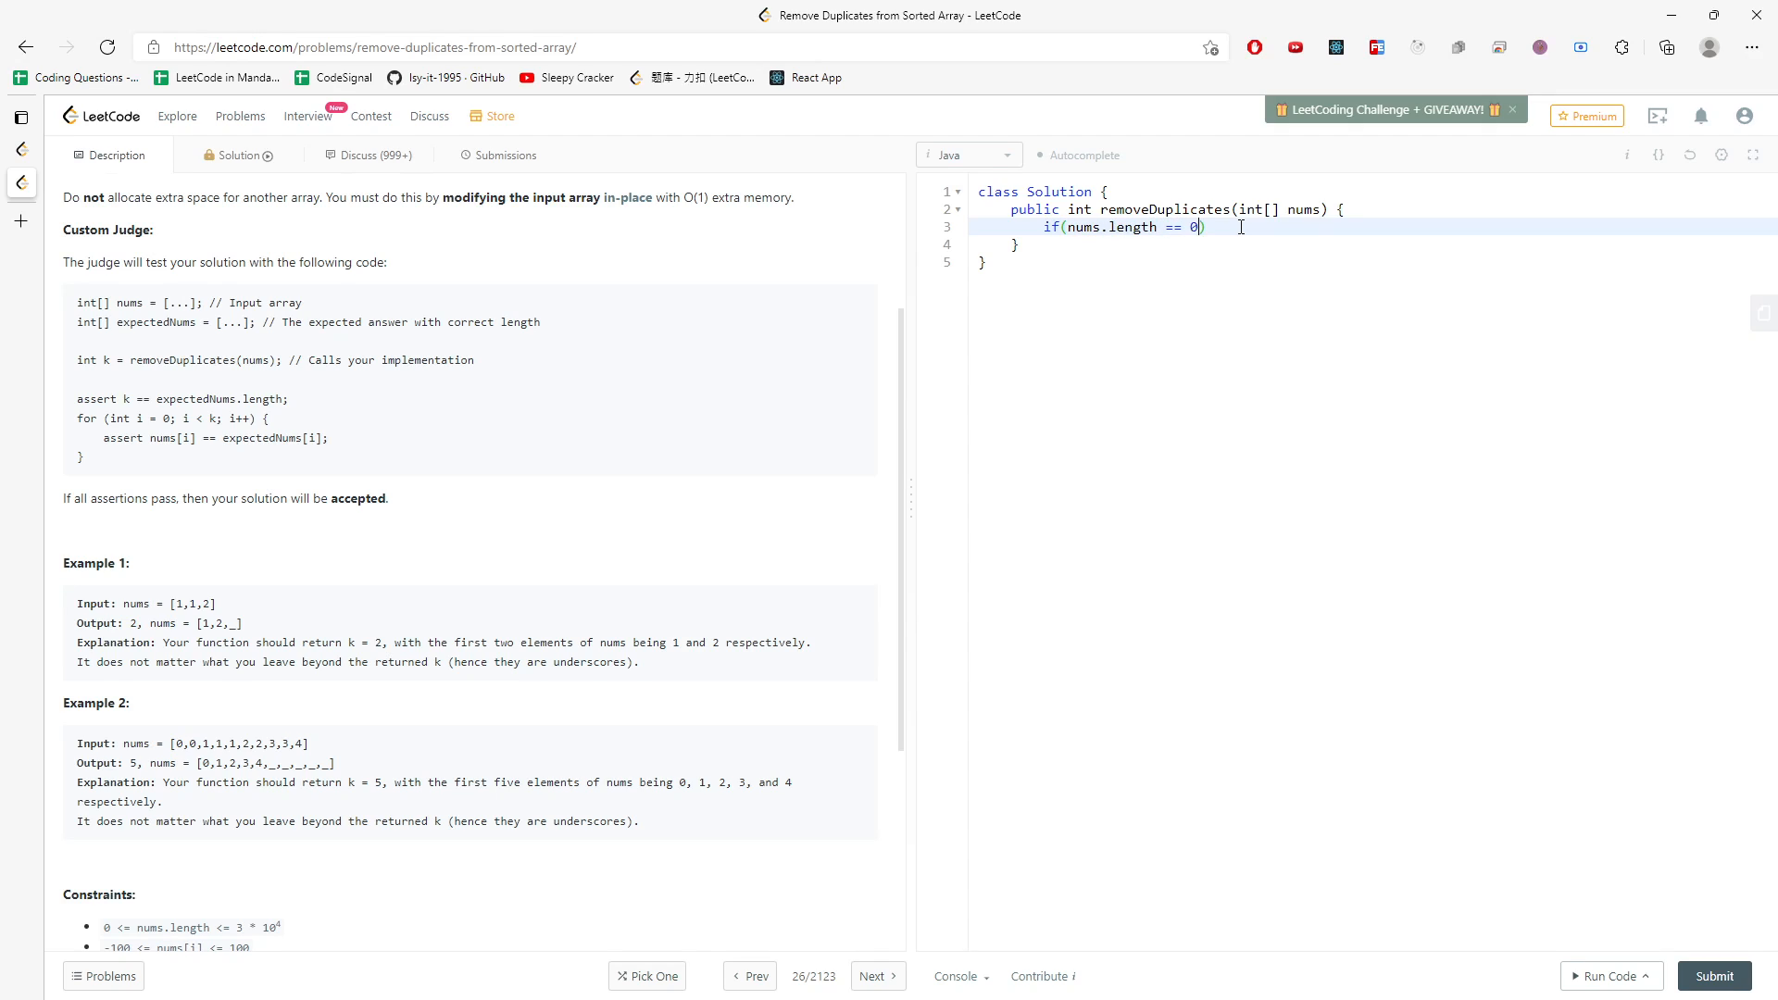
pyautogui.write('{')
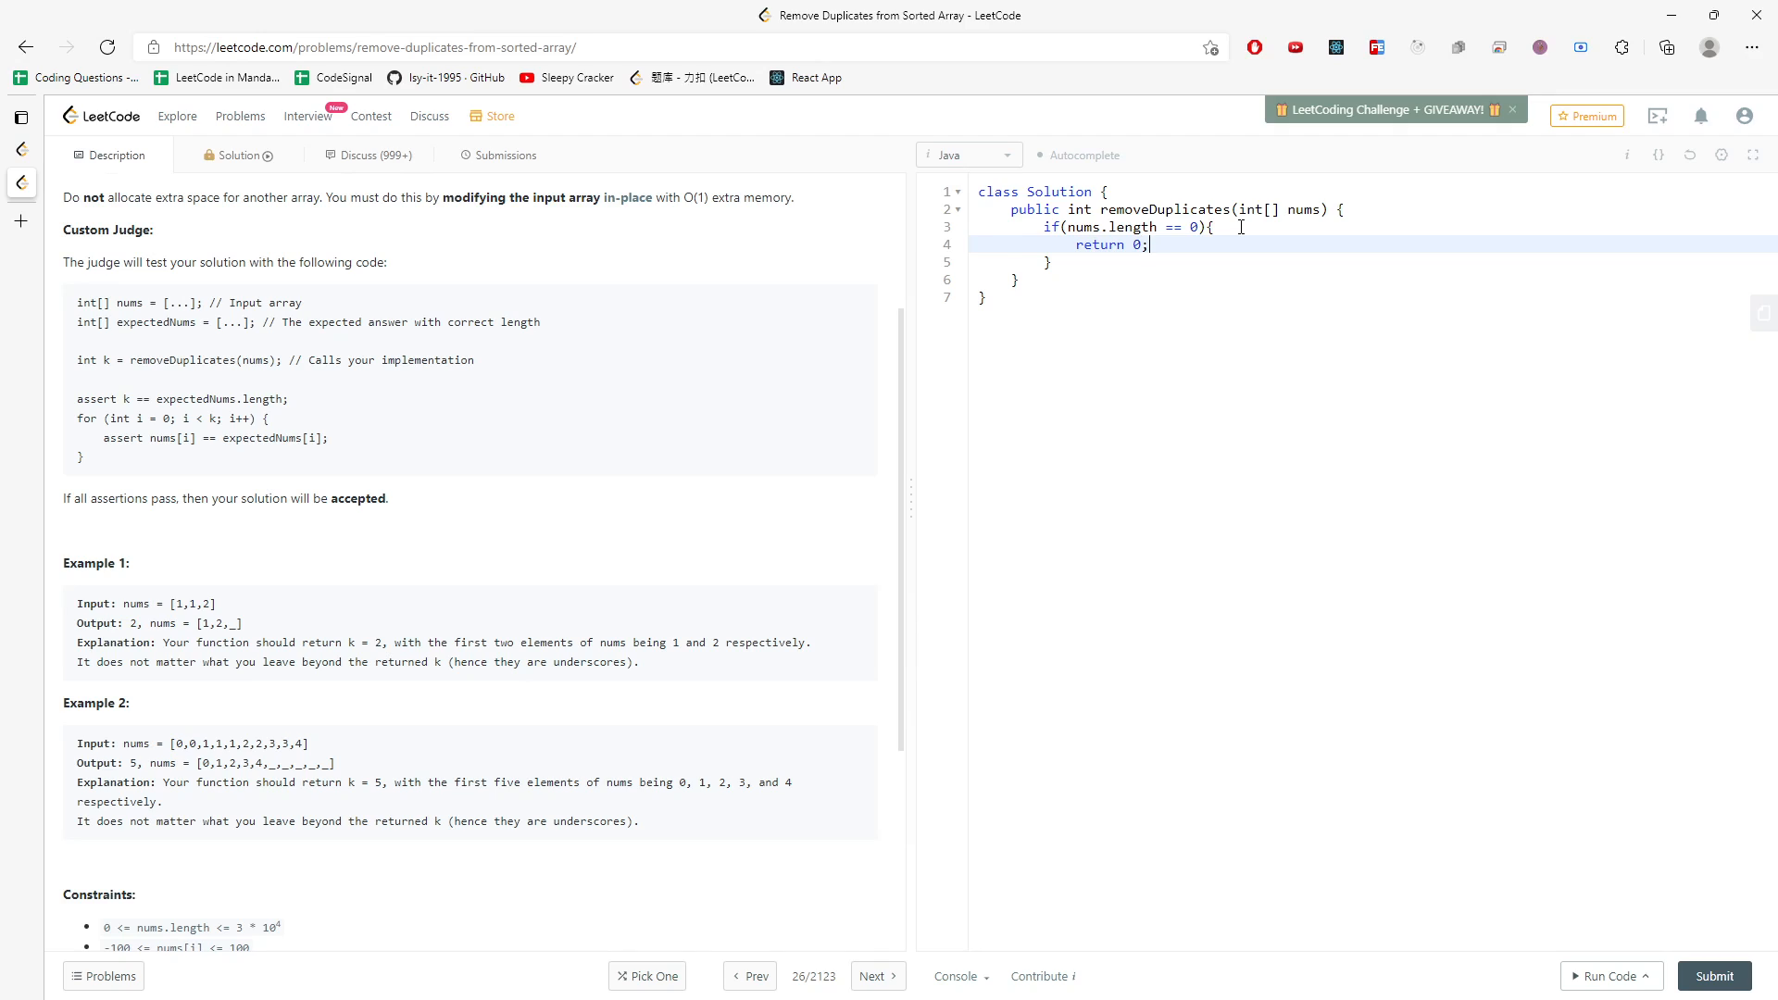
pyautogui.write('int i =')
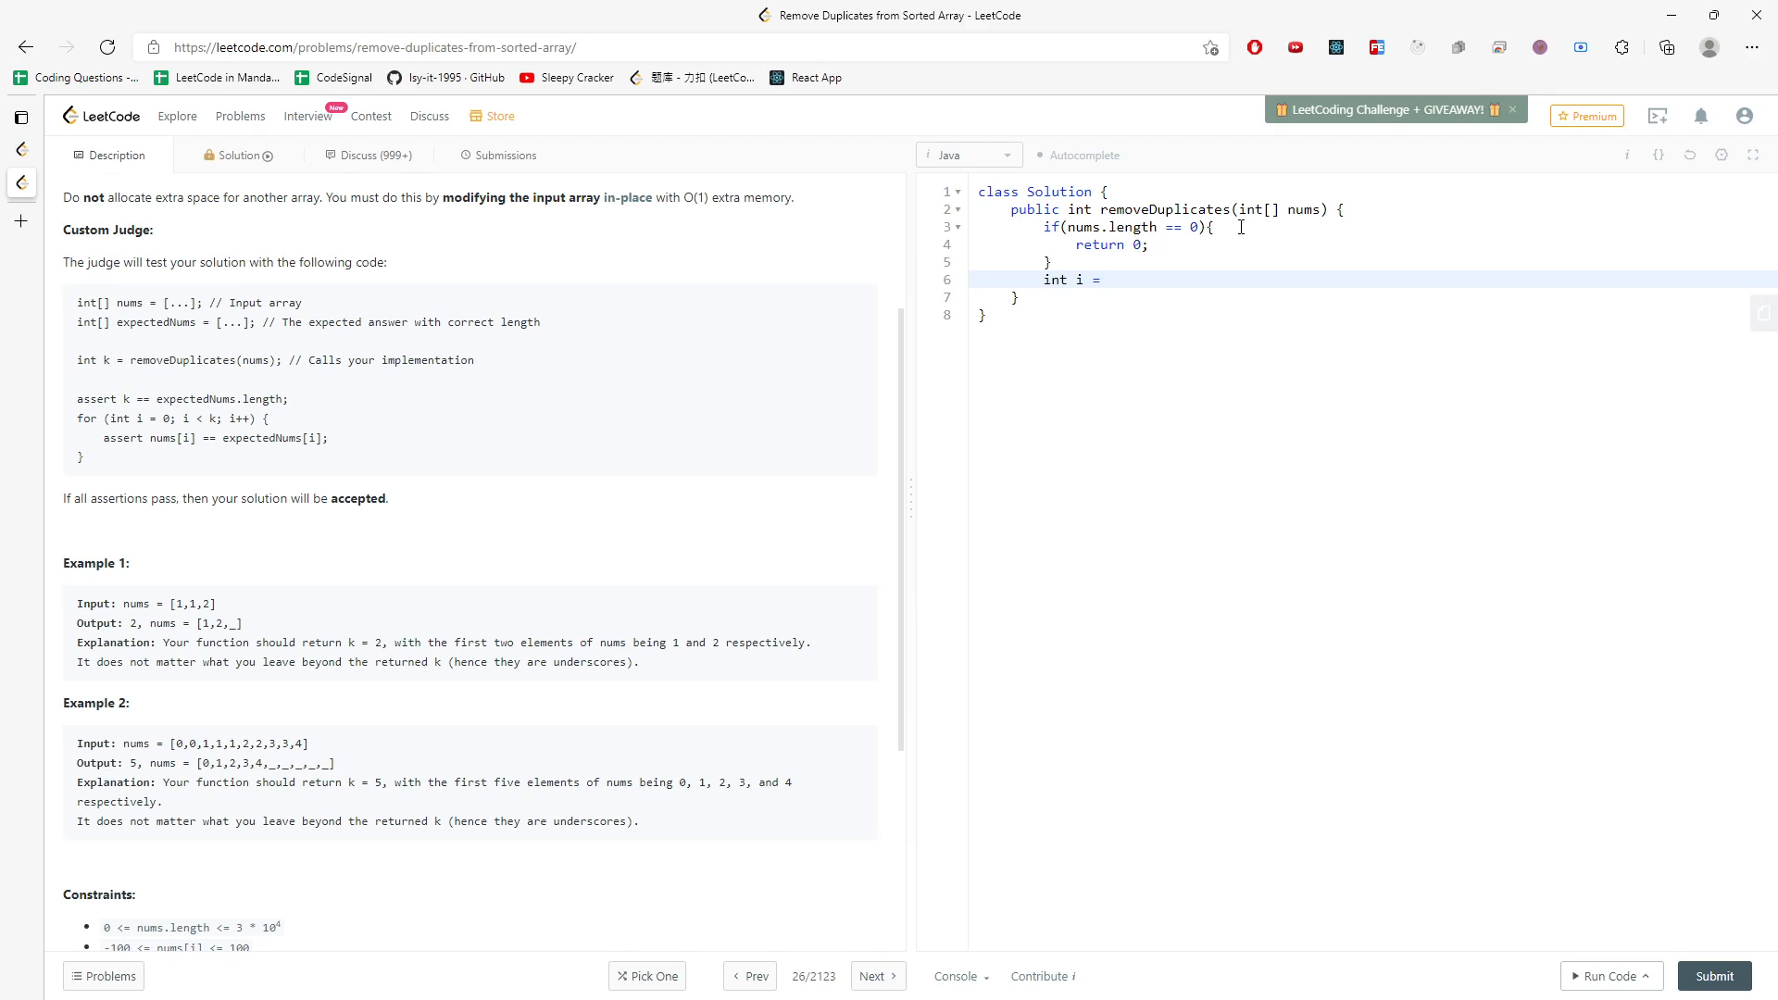
pyautogui.write('0')
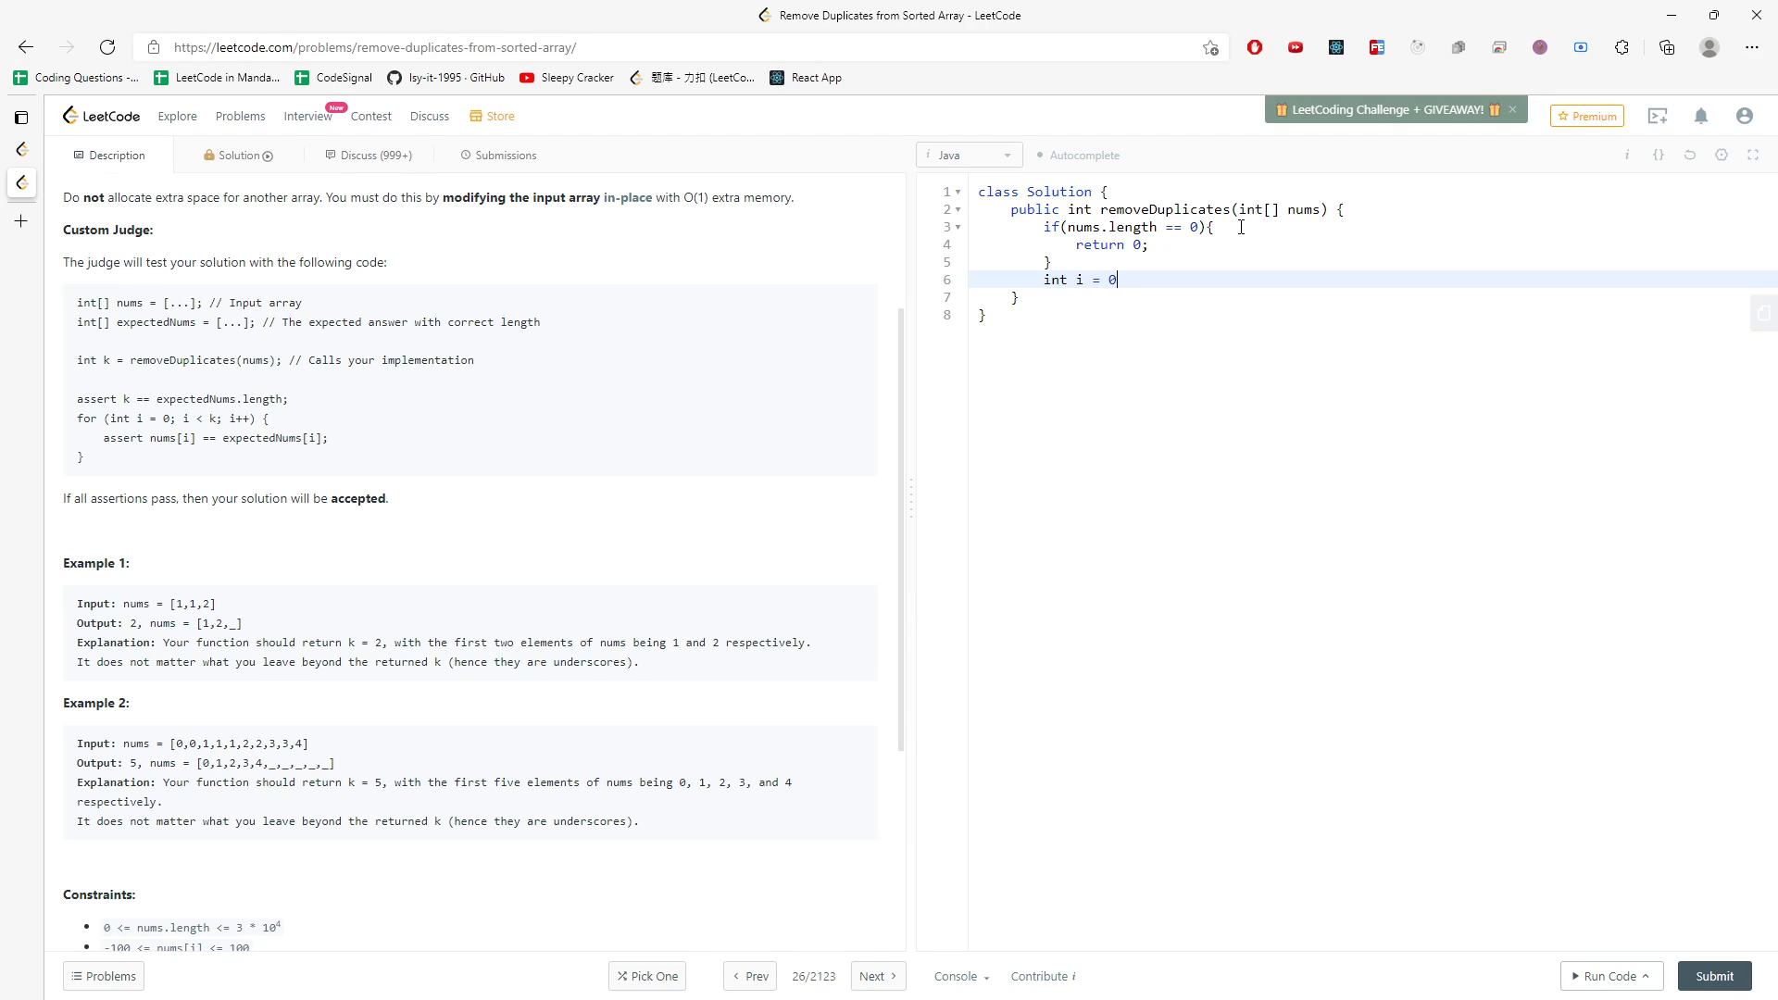
pyautogui.write(',')
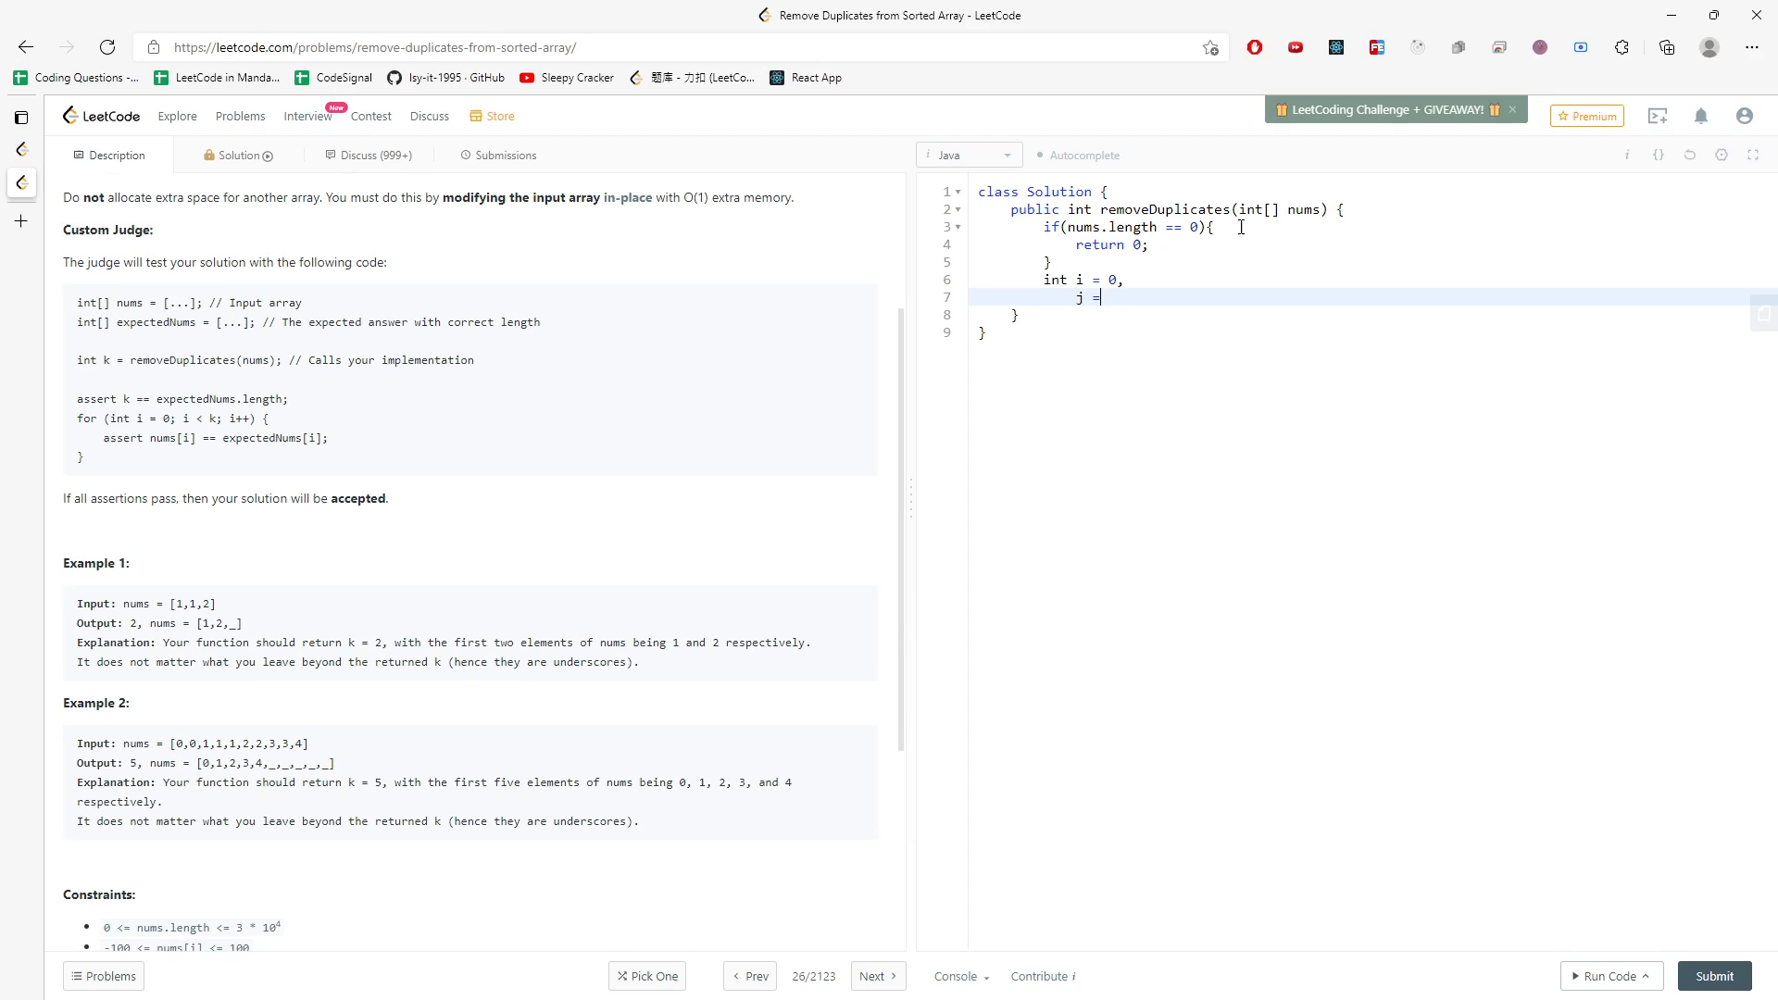
pyautogui.write('1;')
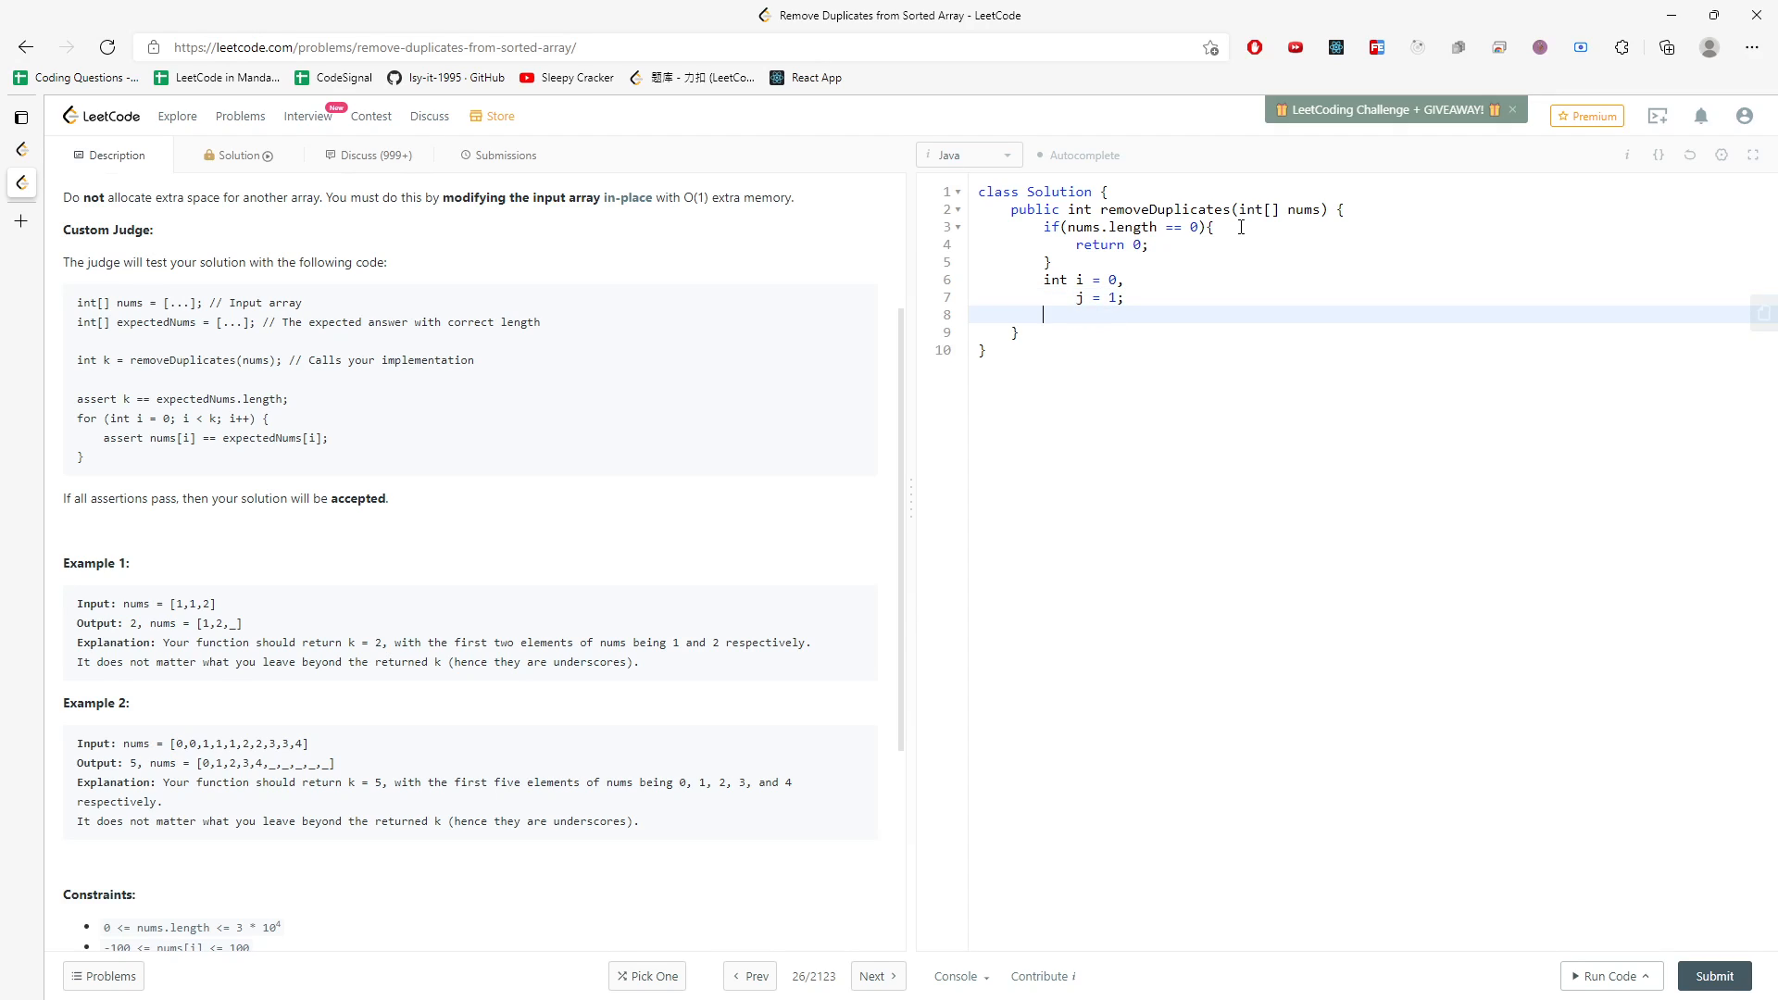
# Add while(j < nums.length){ j++; } and begin if(nums[i] != nums[ inside it
pyautogui.write('while j')
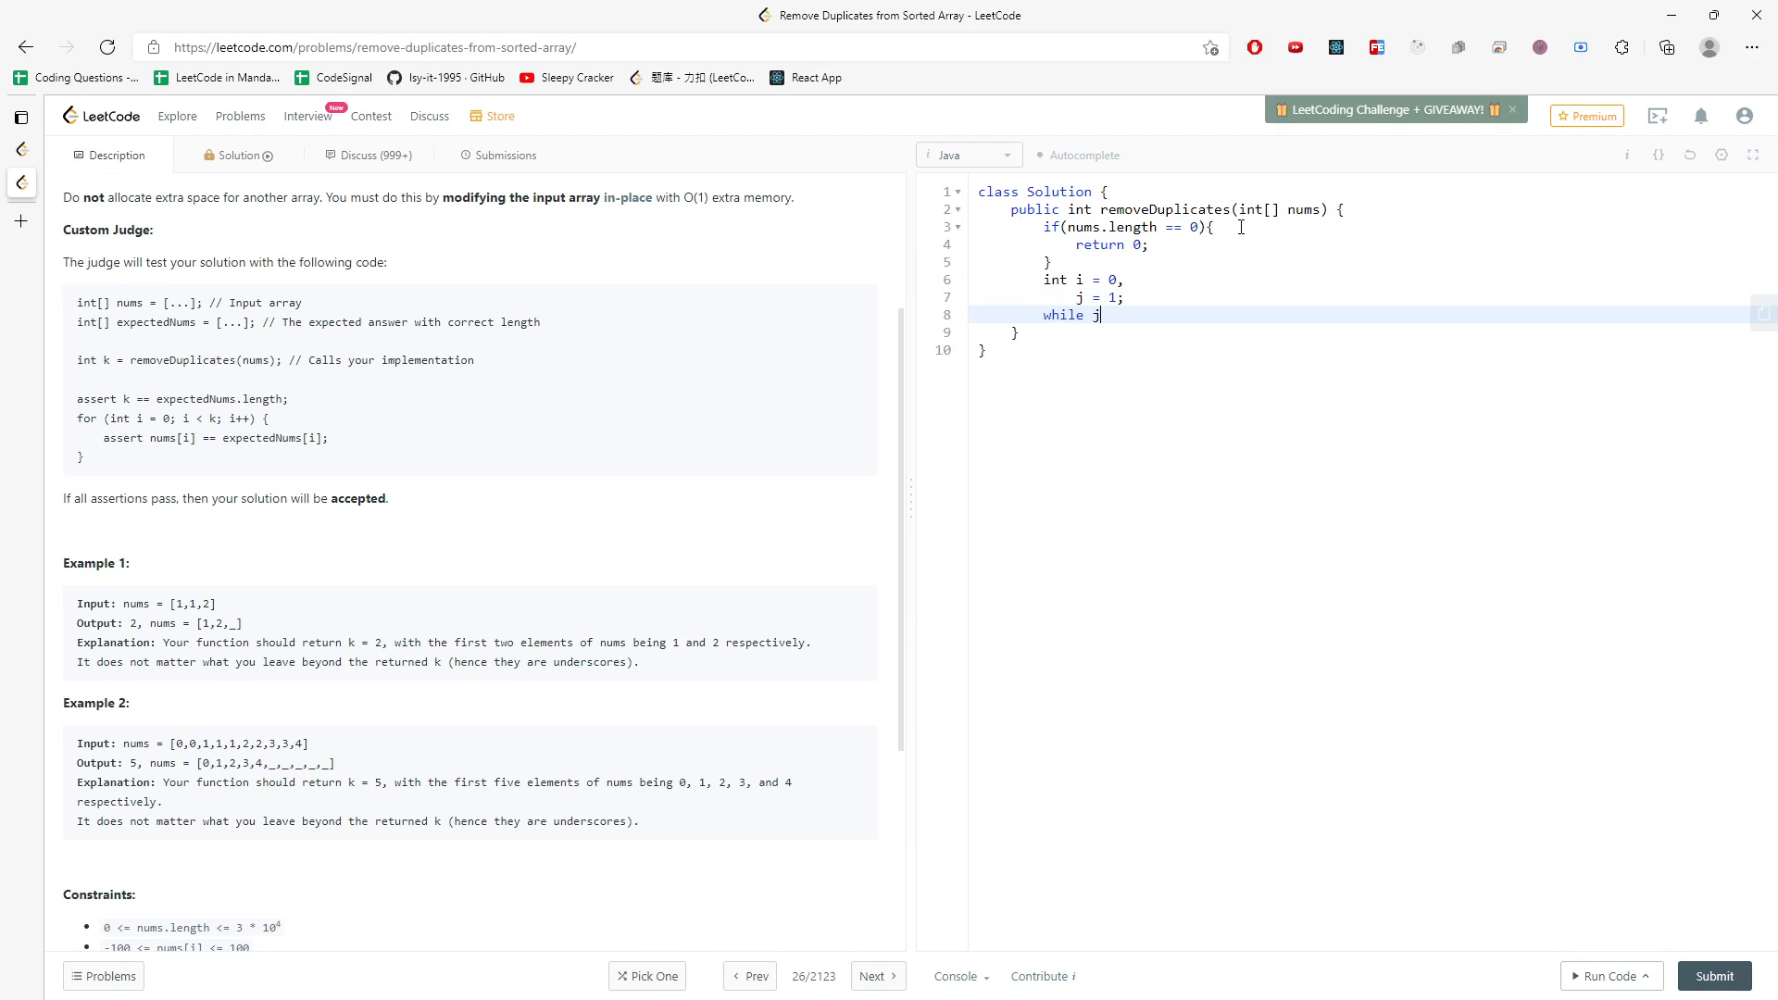
pyautogui.write('(j < )')
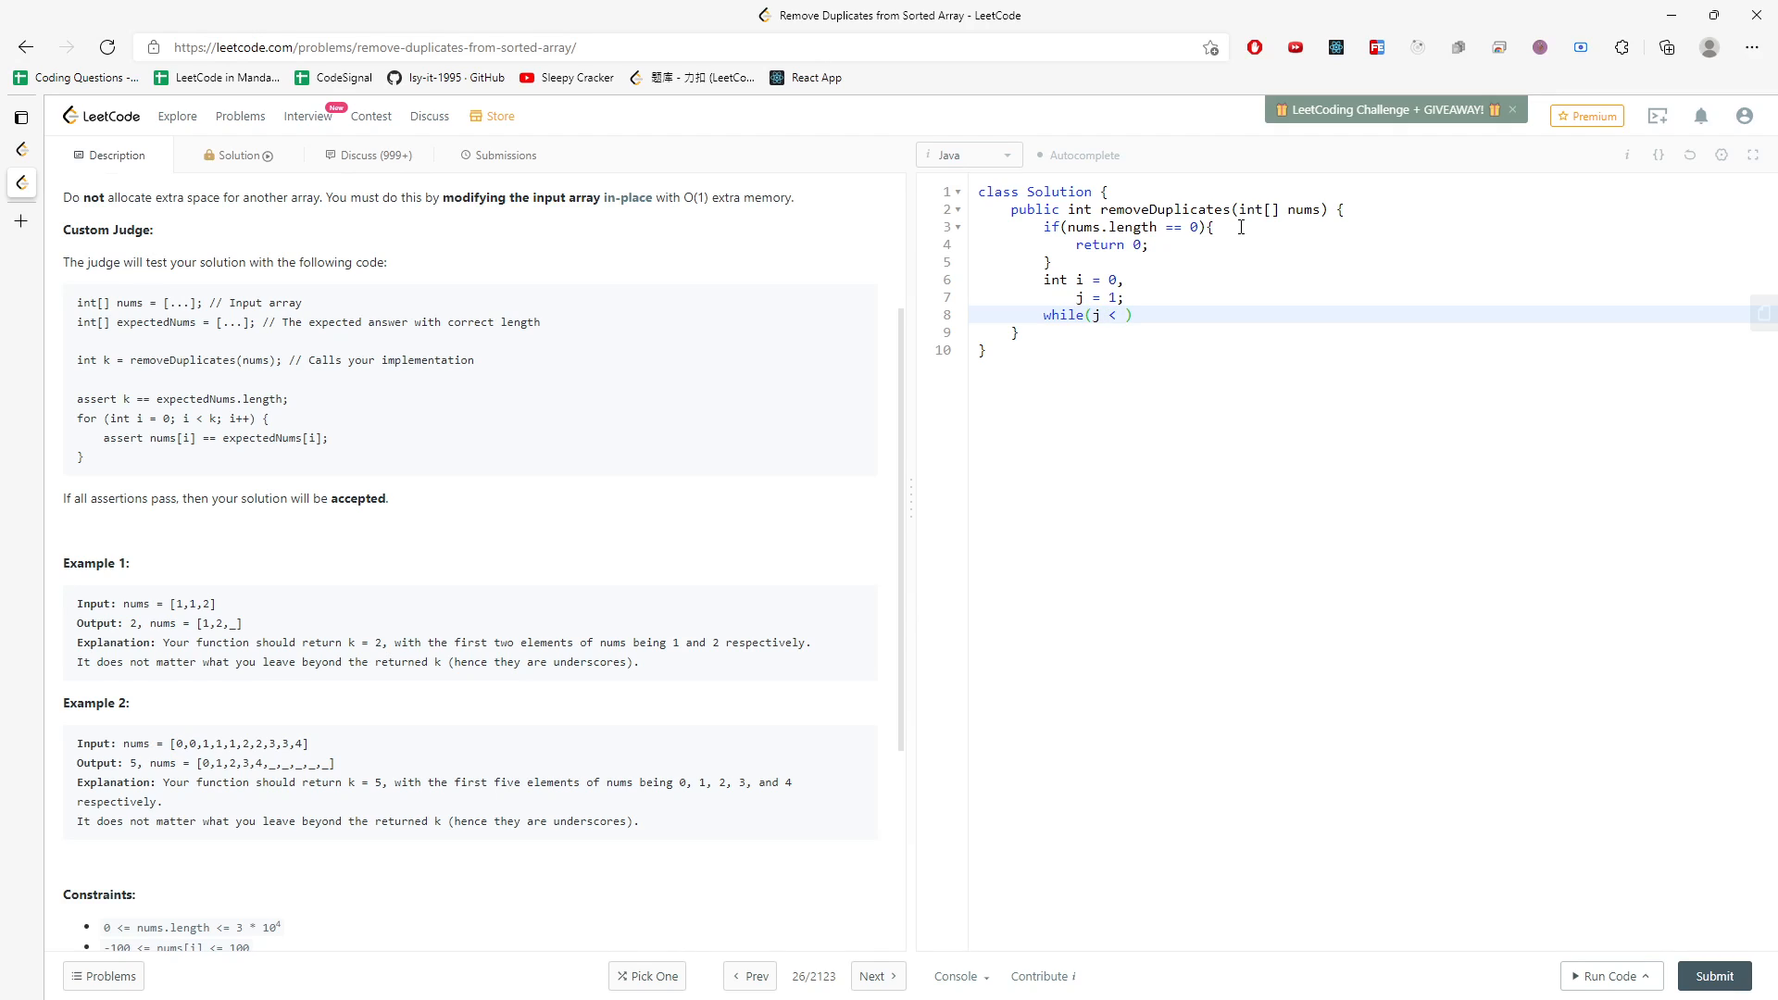
pyautogui.write('nums.')
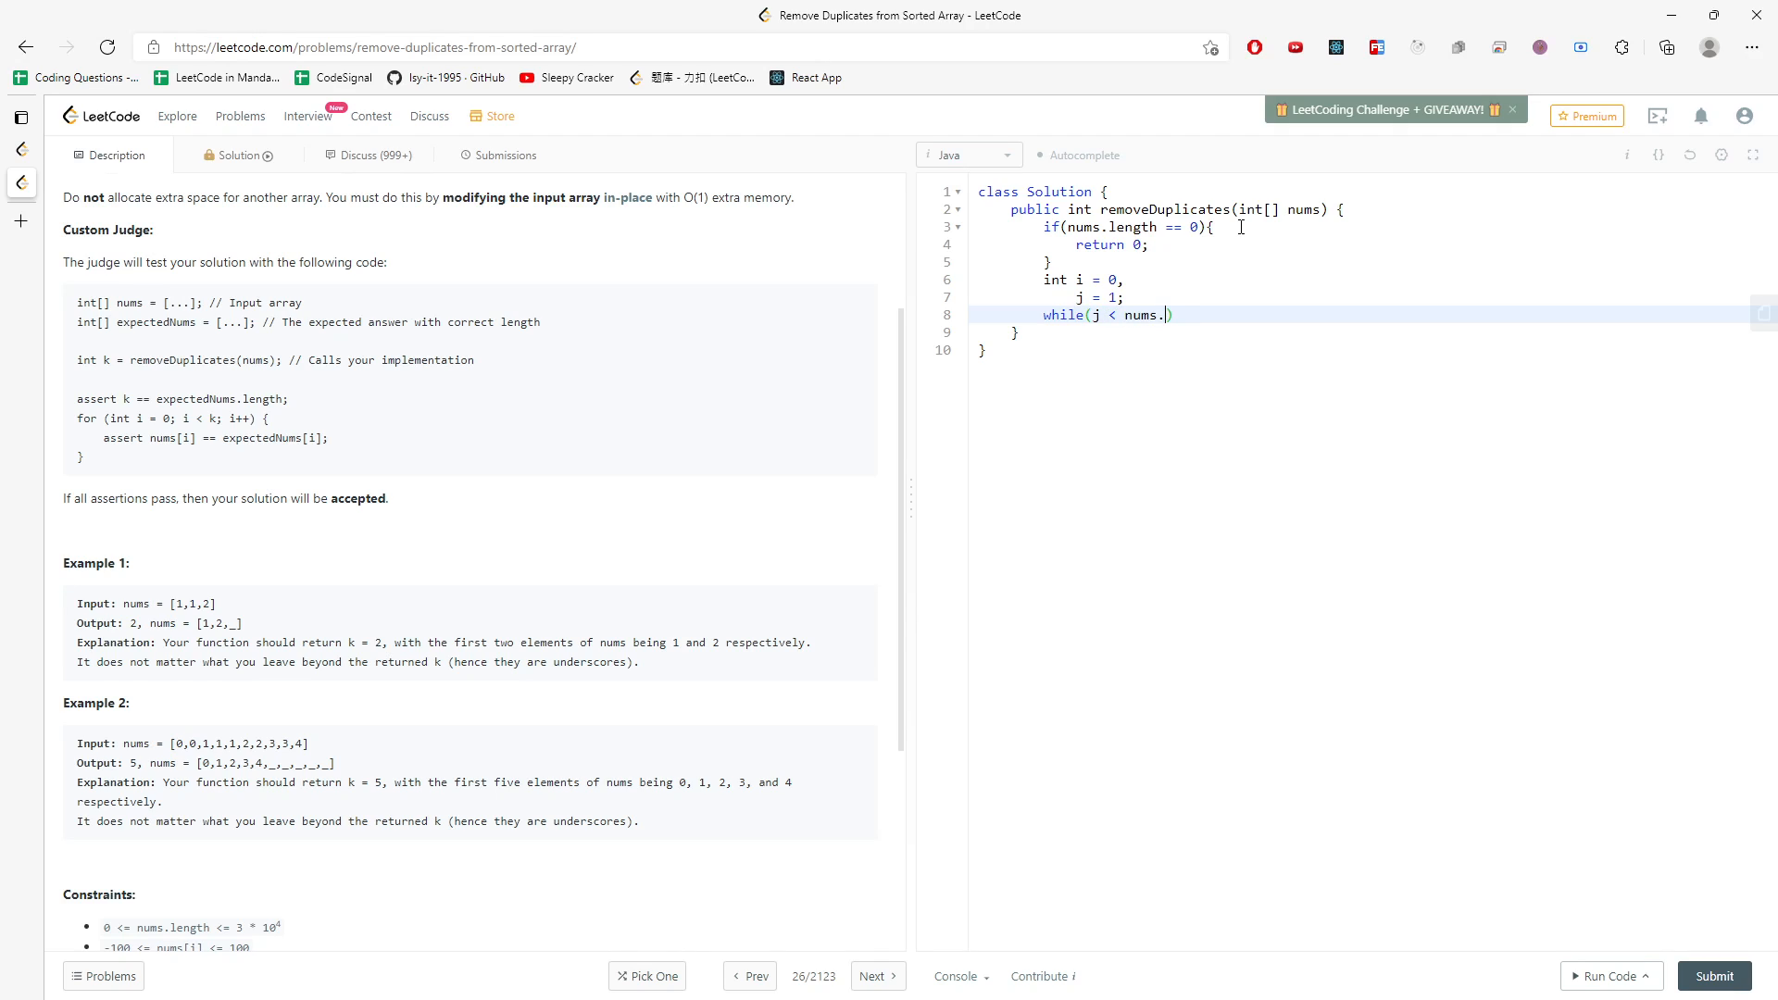
pyautogui.write('length){')
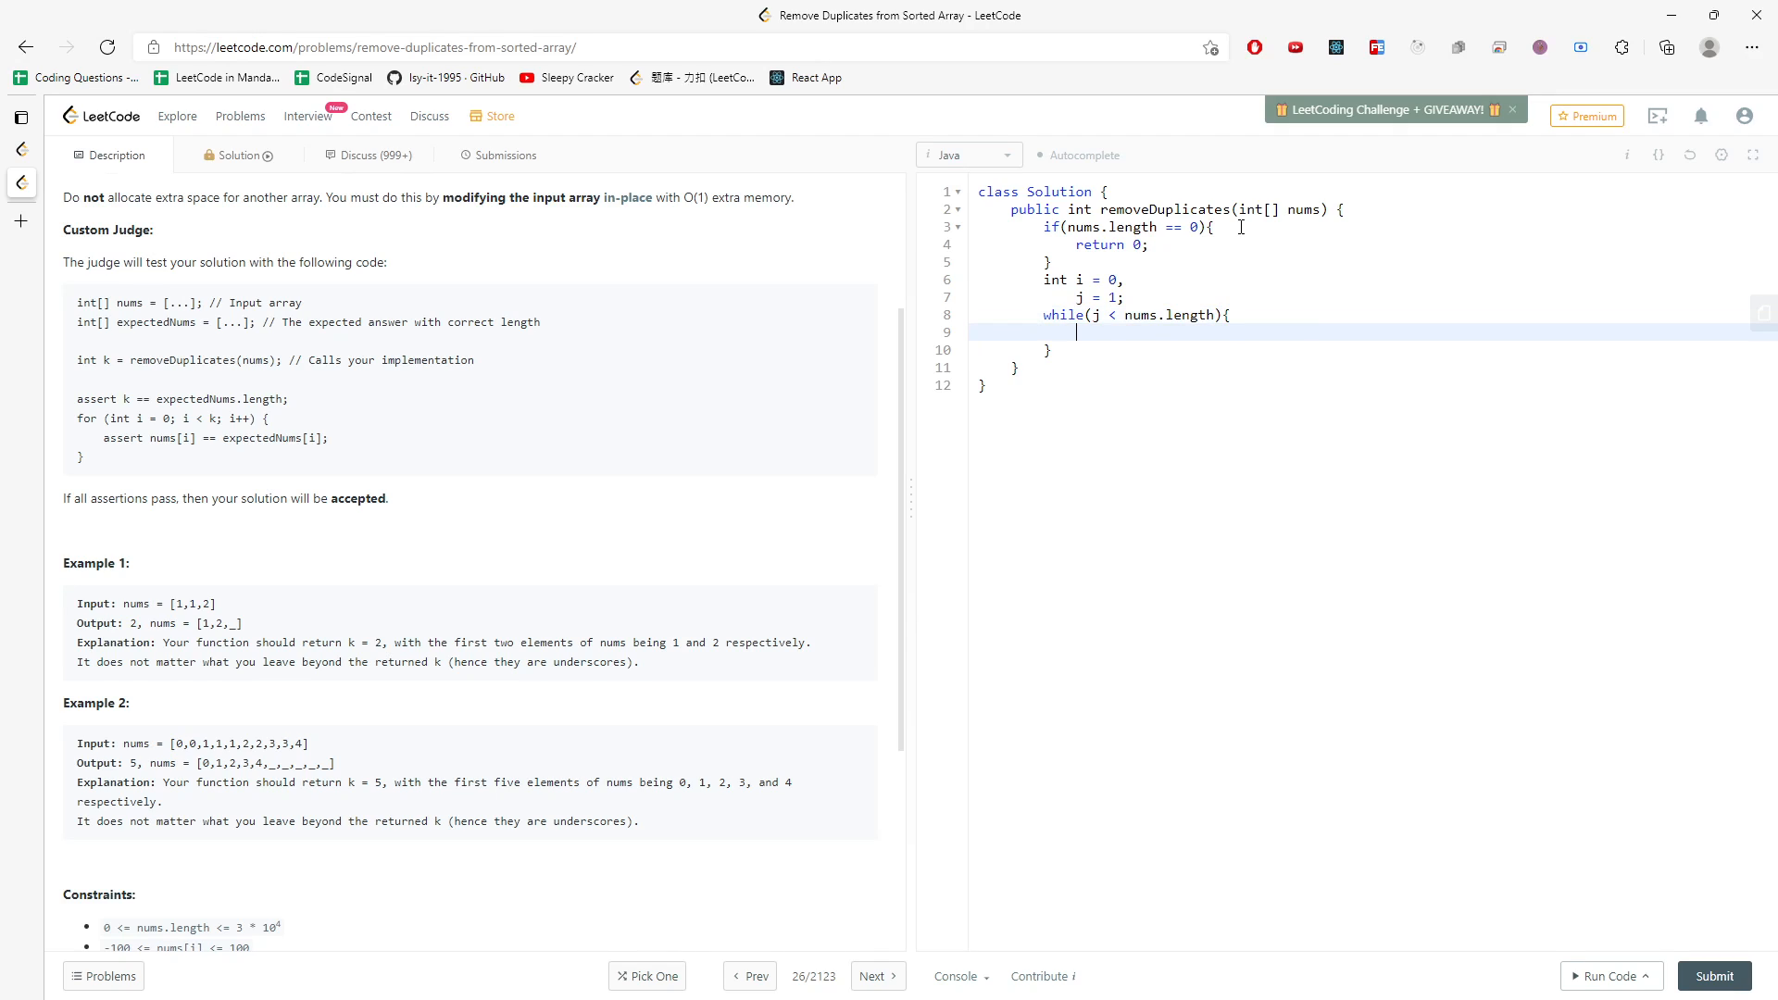
pyautogui.write('j++;')
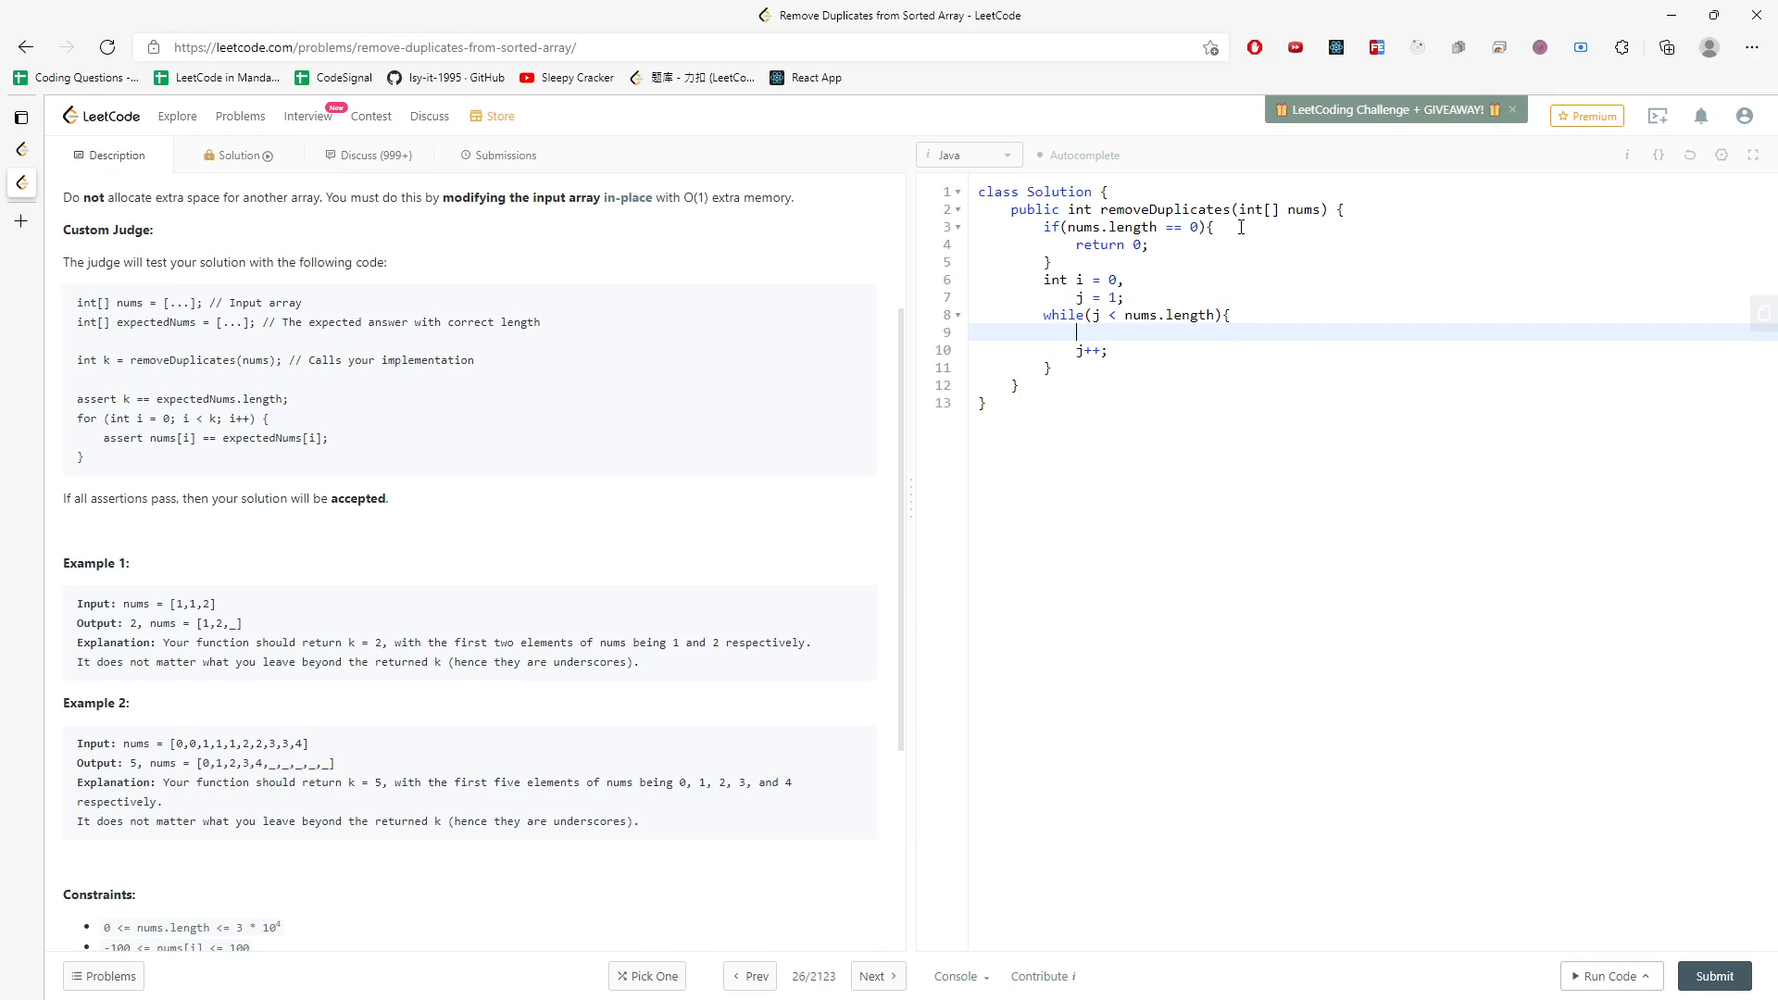
pyautogui.write('if(nums[i])')
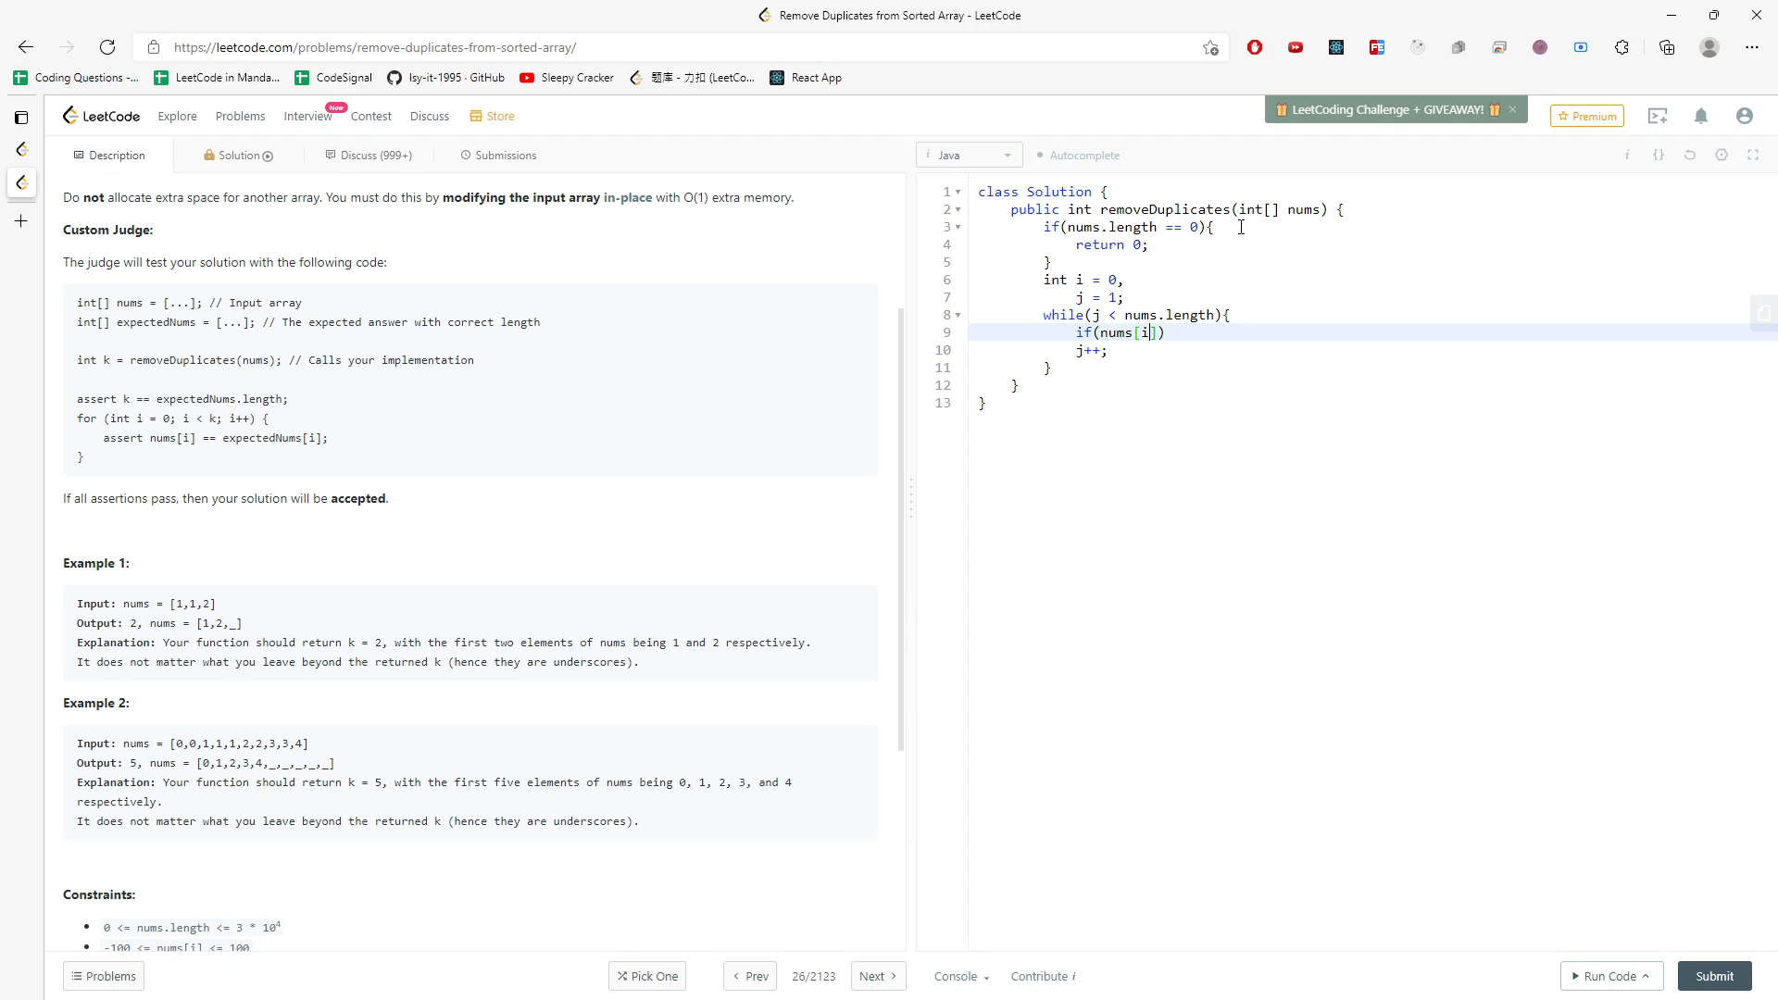
pyautogui.write('!= nums[j')
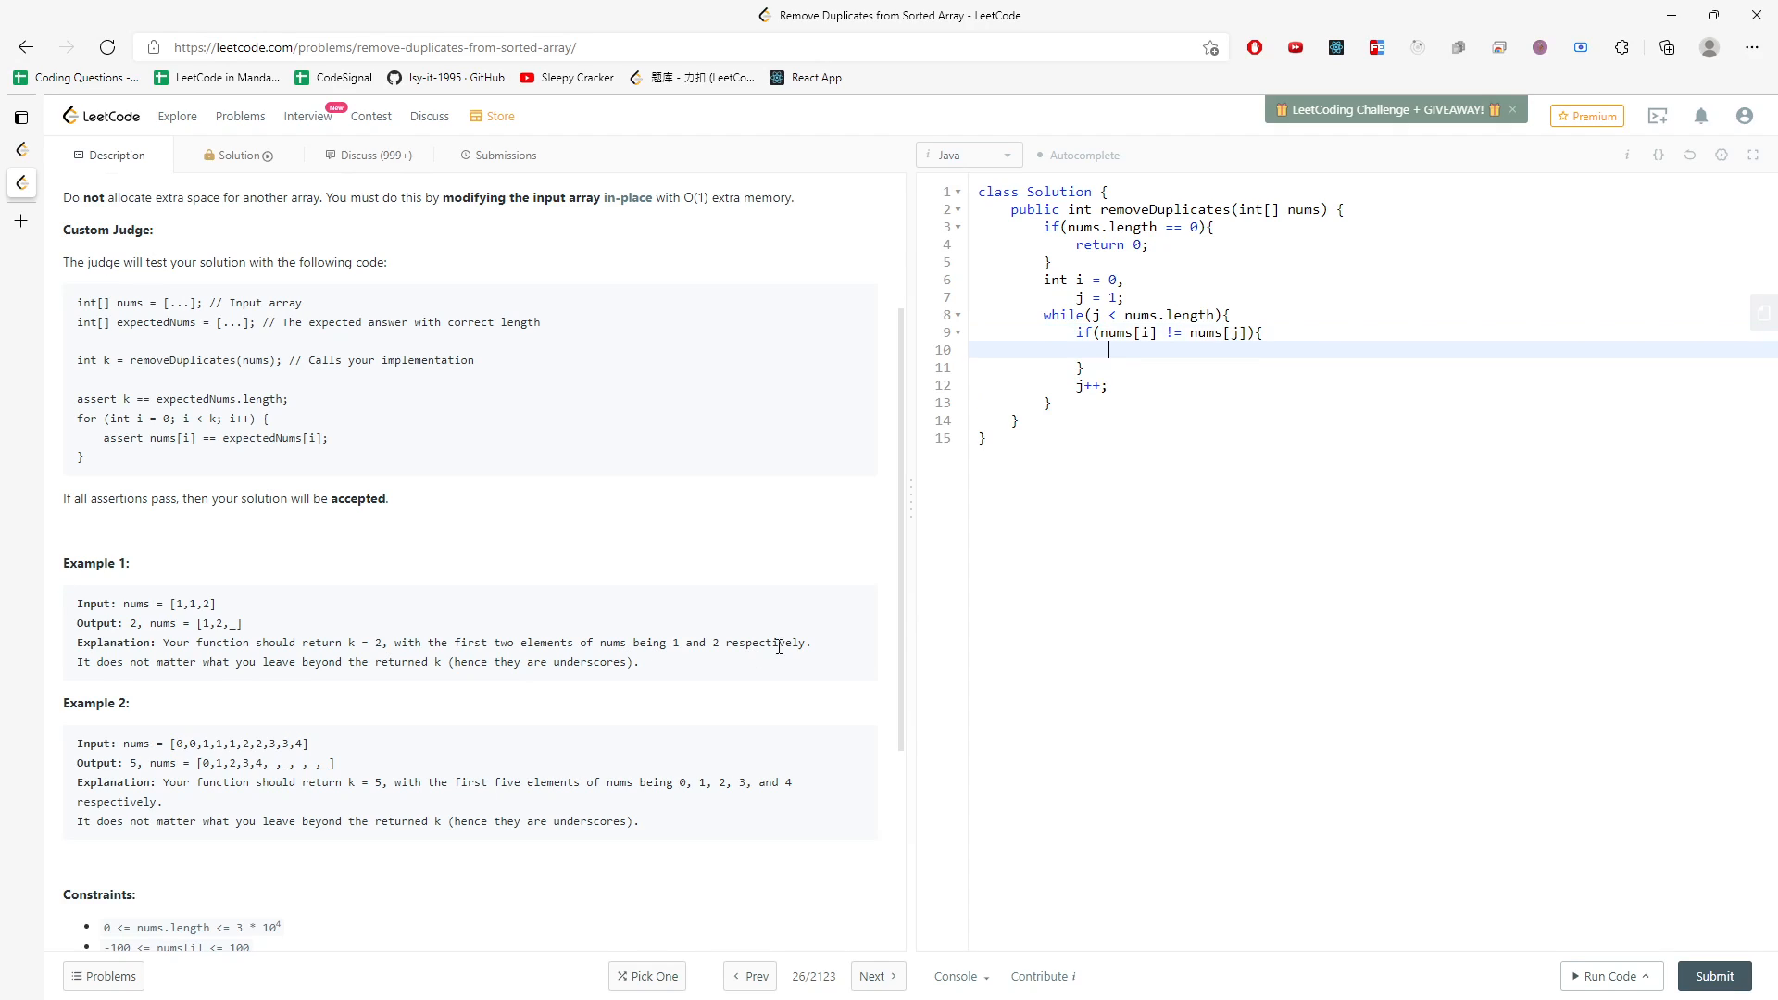
pyautogui.moveTo(1198, 343)
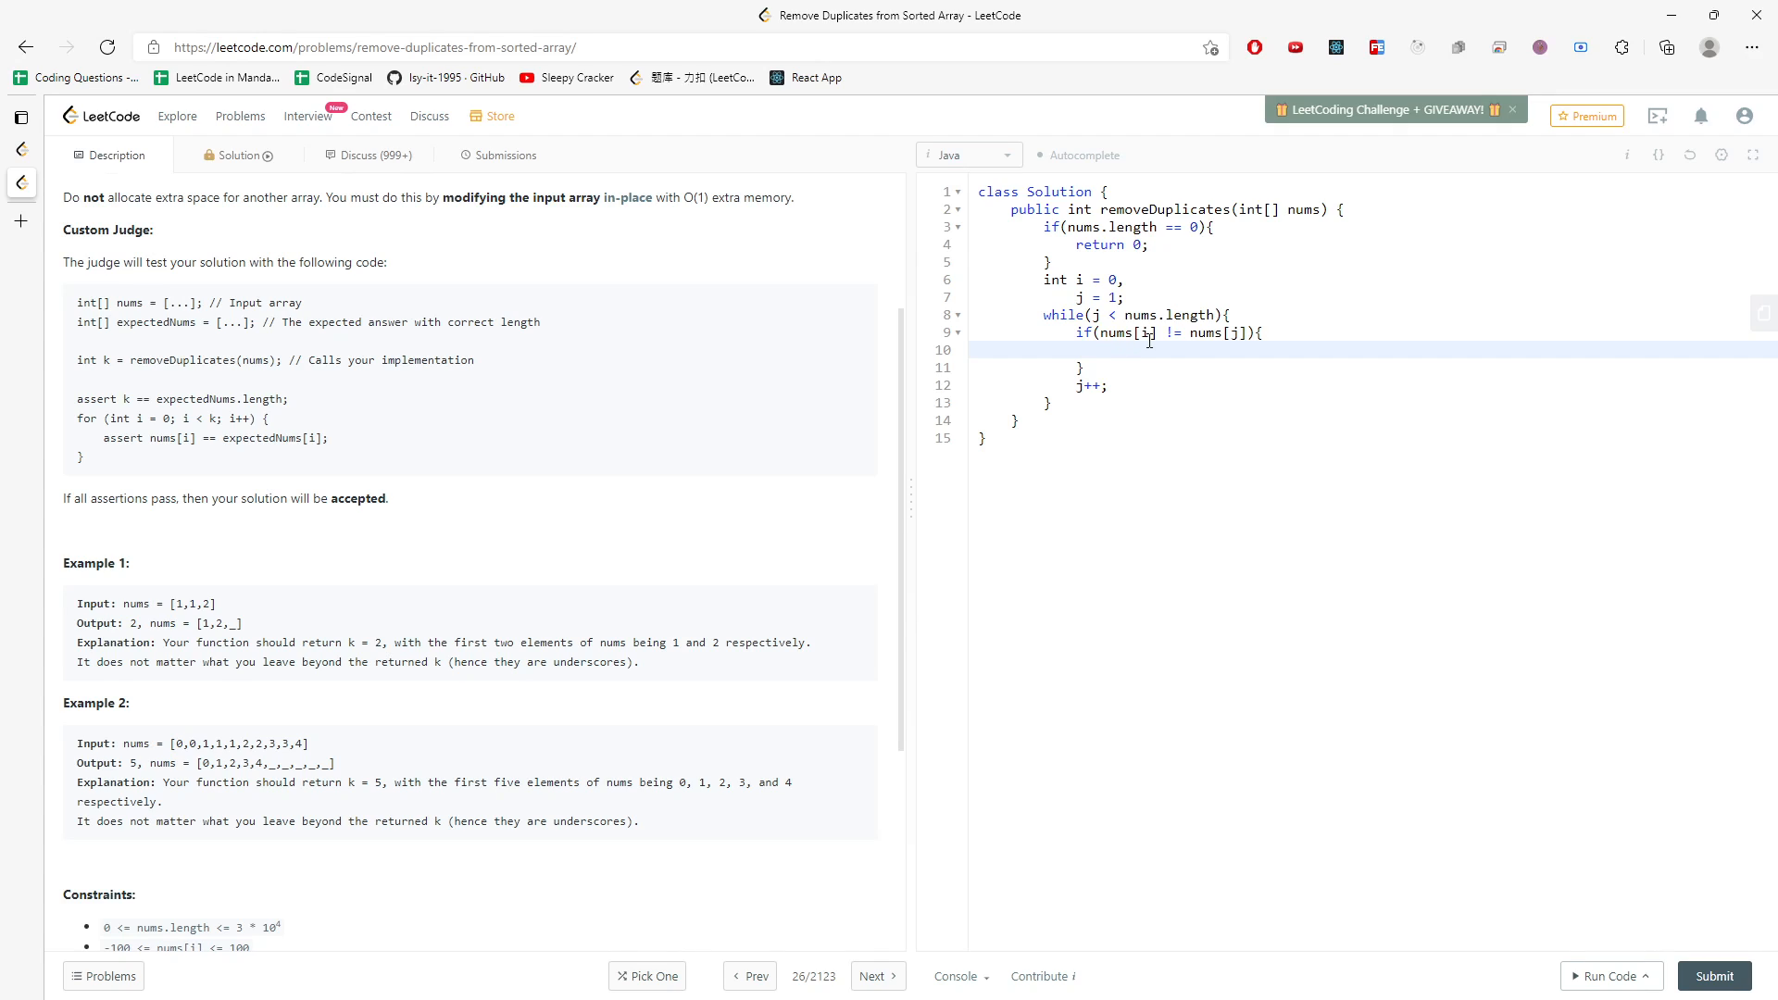
# Fill the if branch with i++; nums[i] = nums[j]; and return i + 1, removing the blank line
pyautogui.write('i++;')
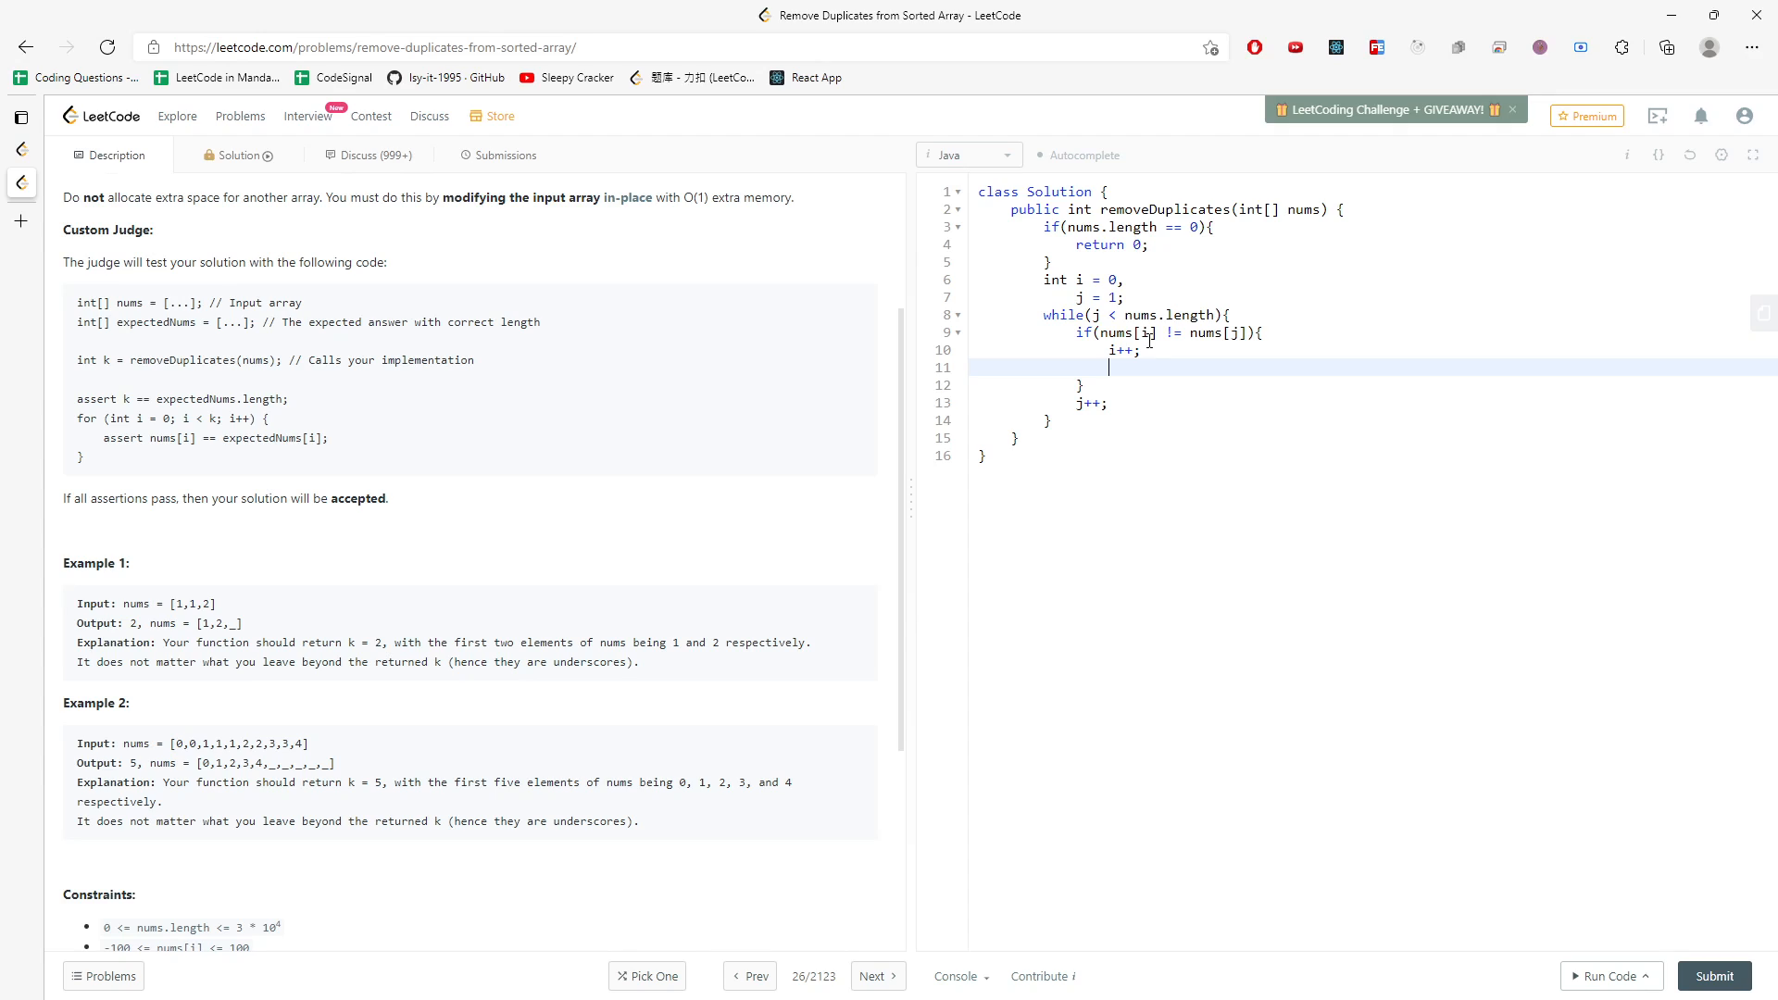
pyautogui.write('nums[i]')
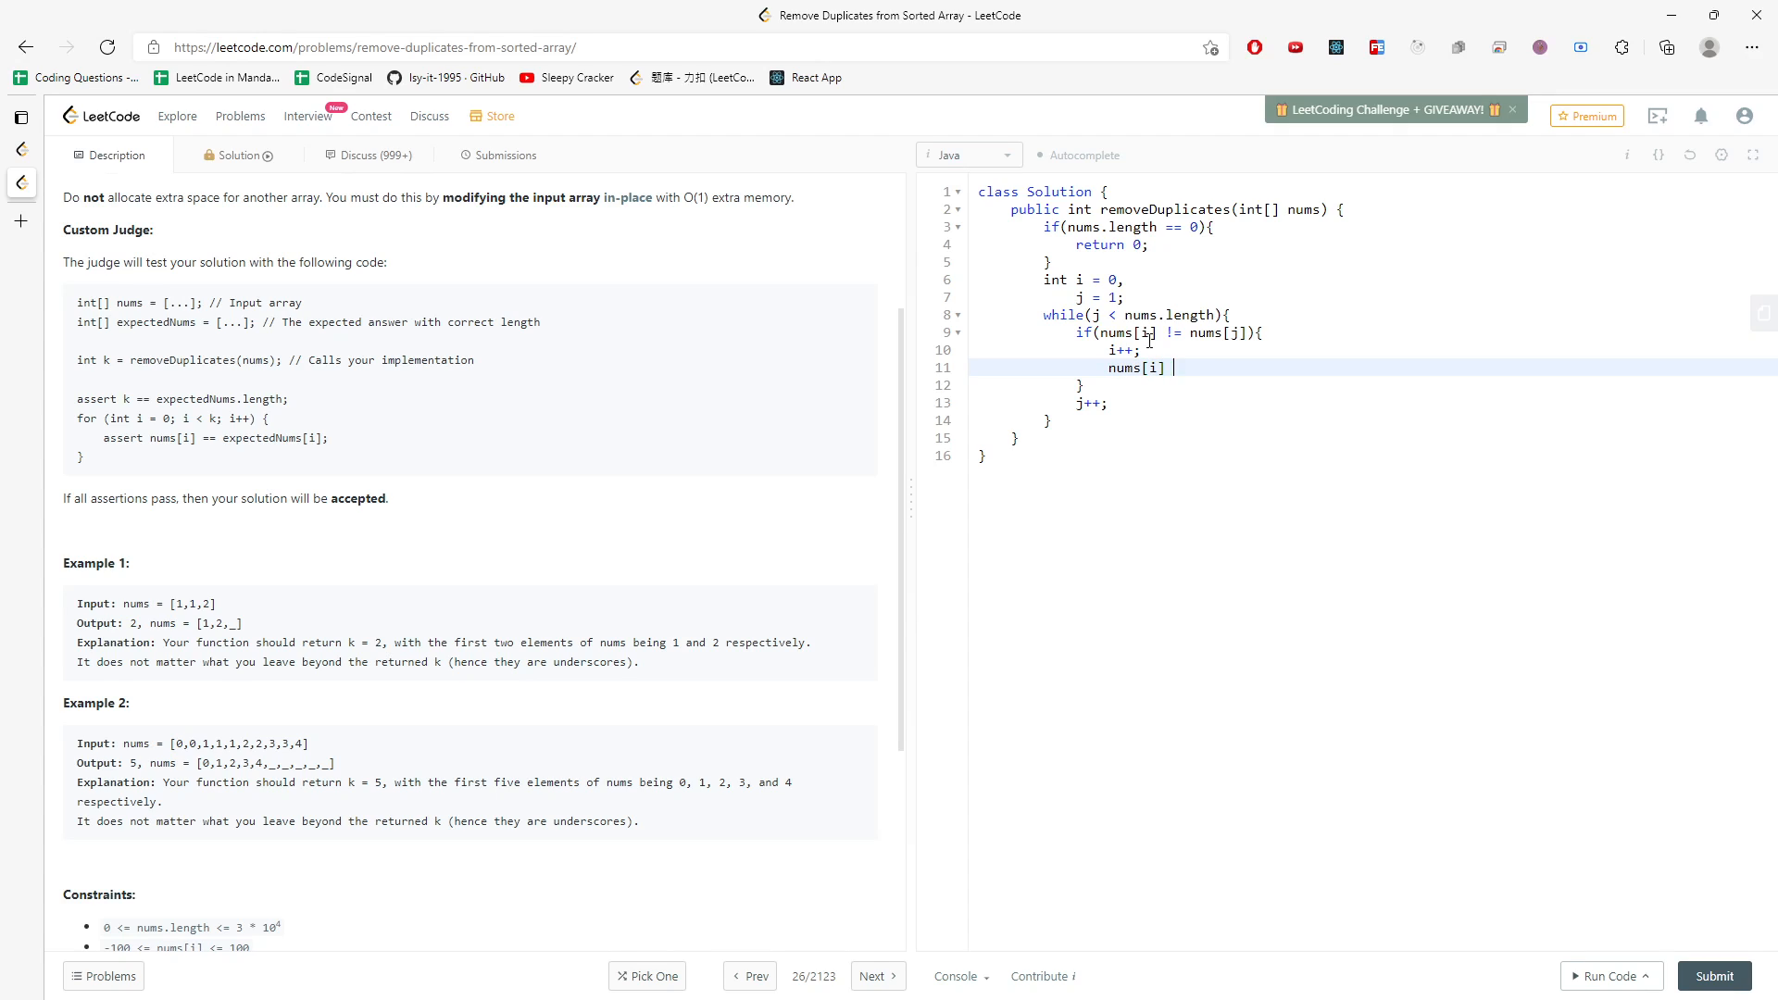
pyautogui.write('= nums[j];')
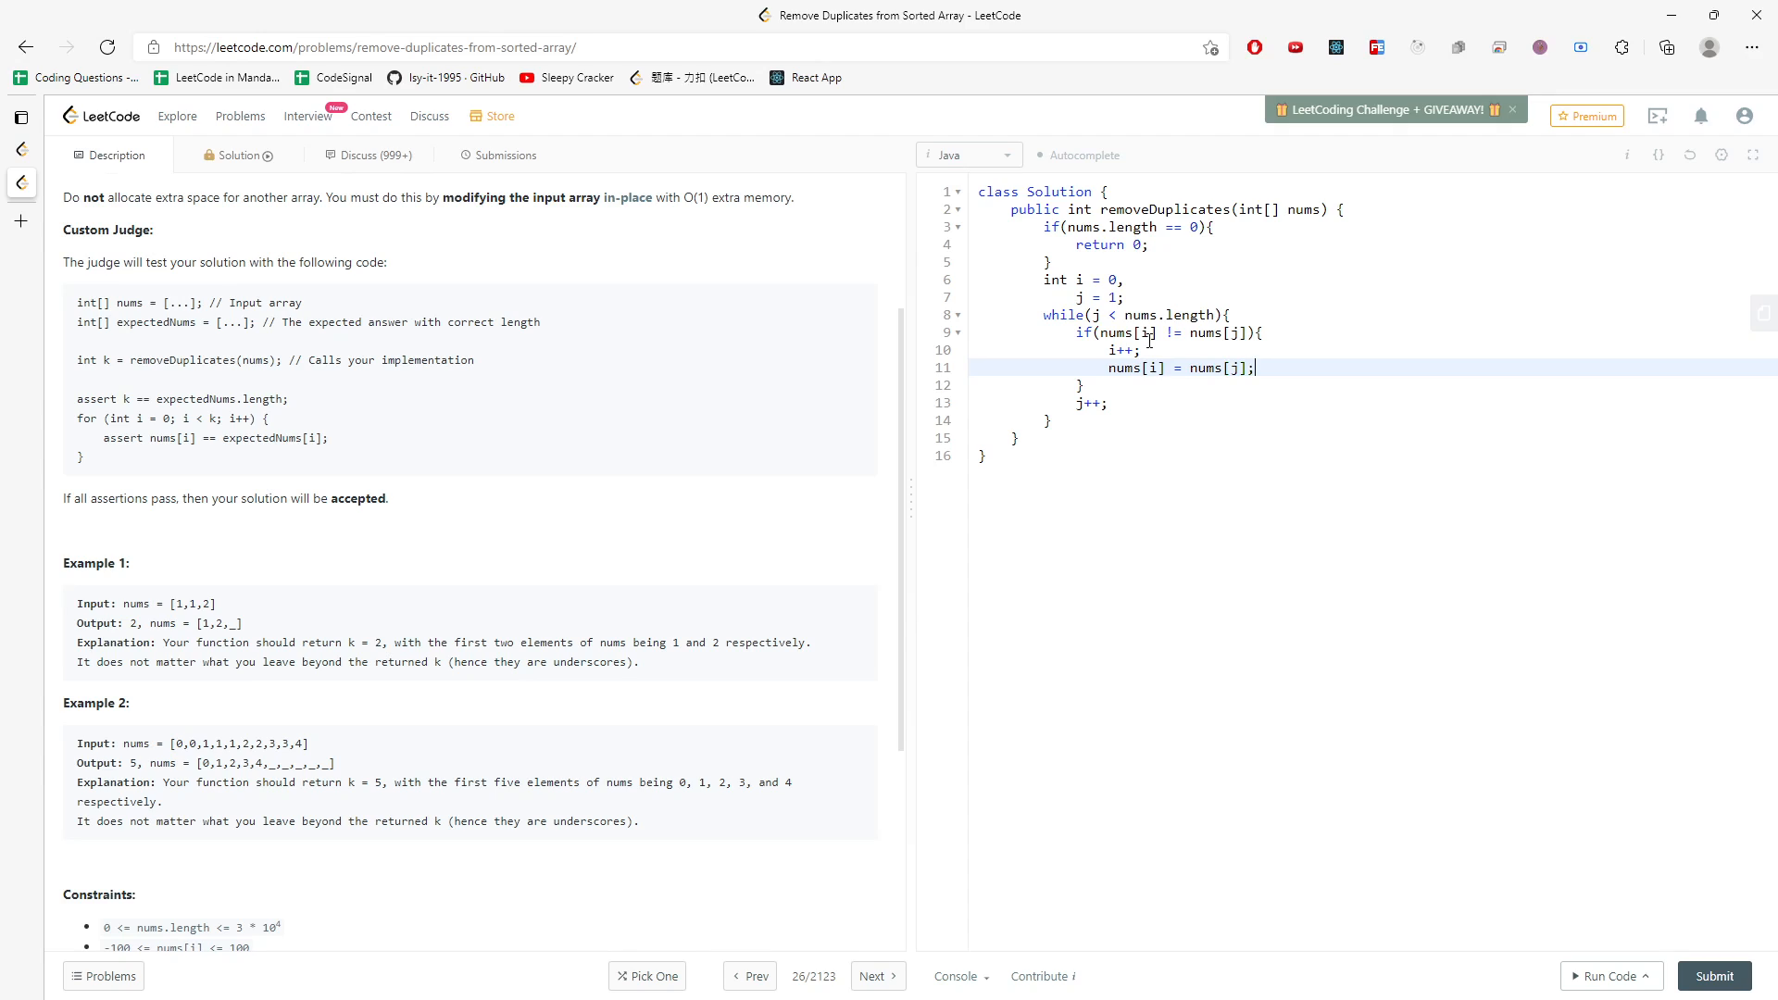
pyautogui.write('return')
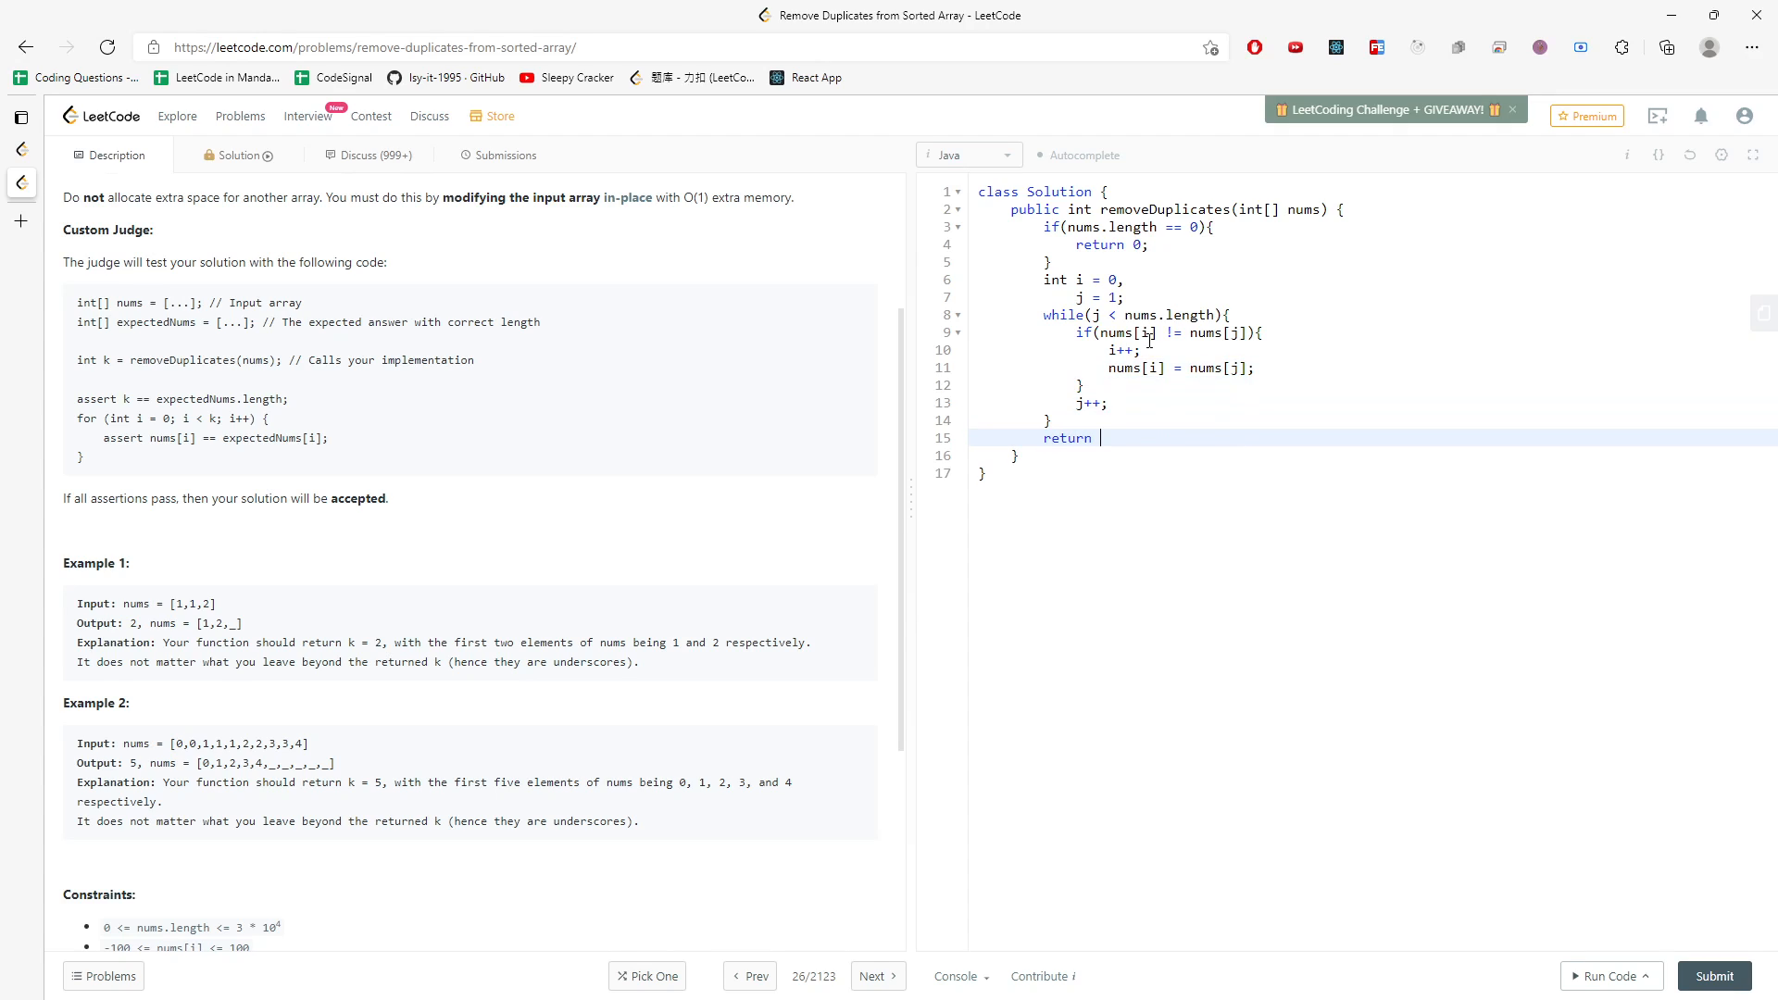
pyautogui.write('I')
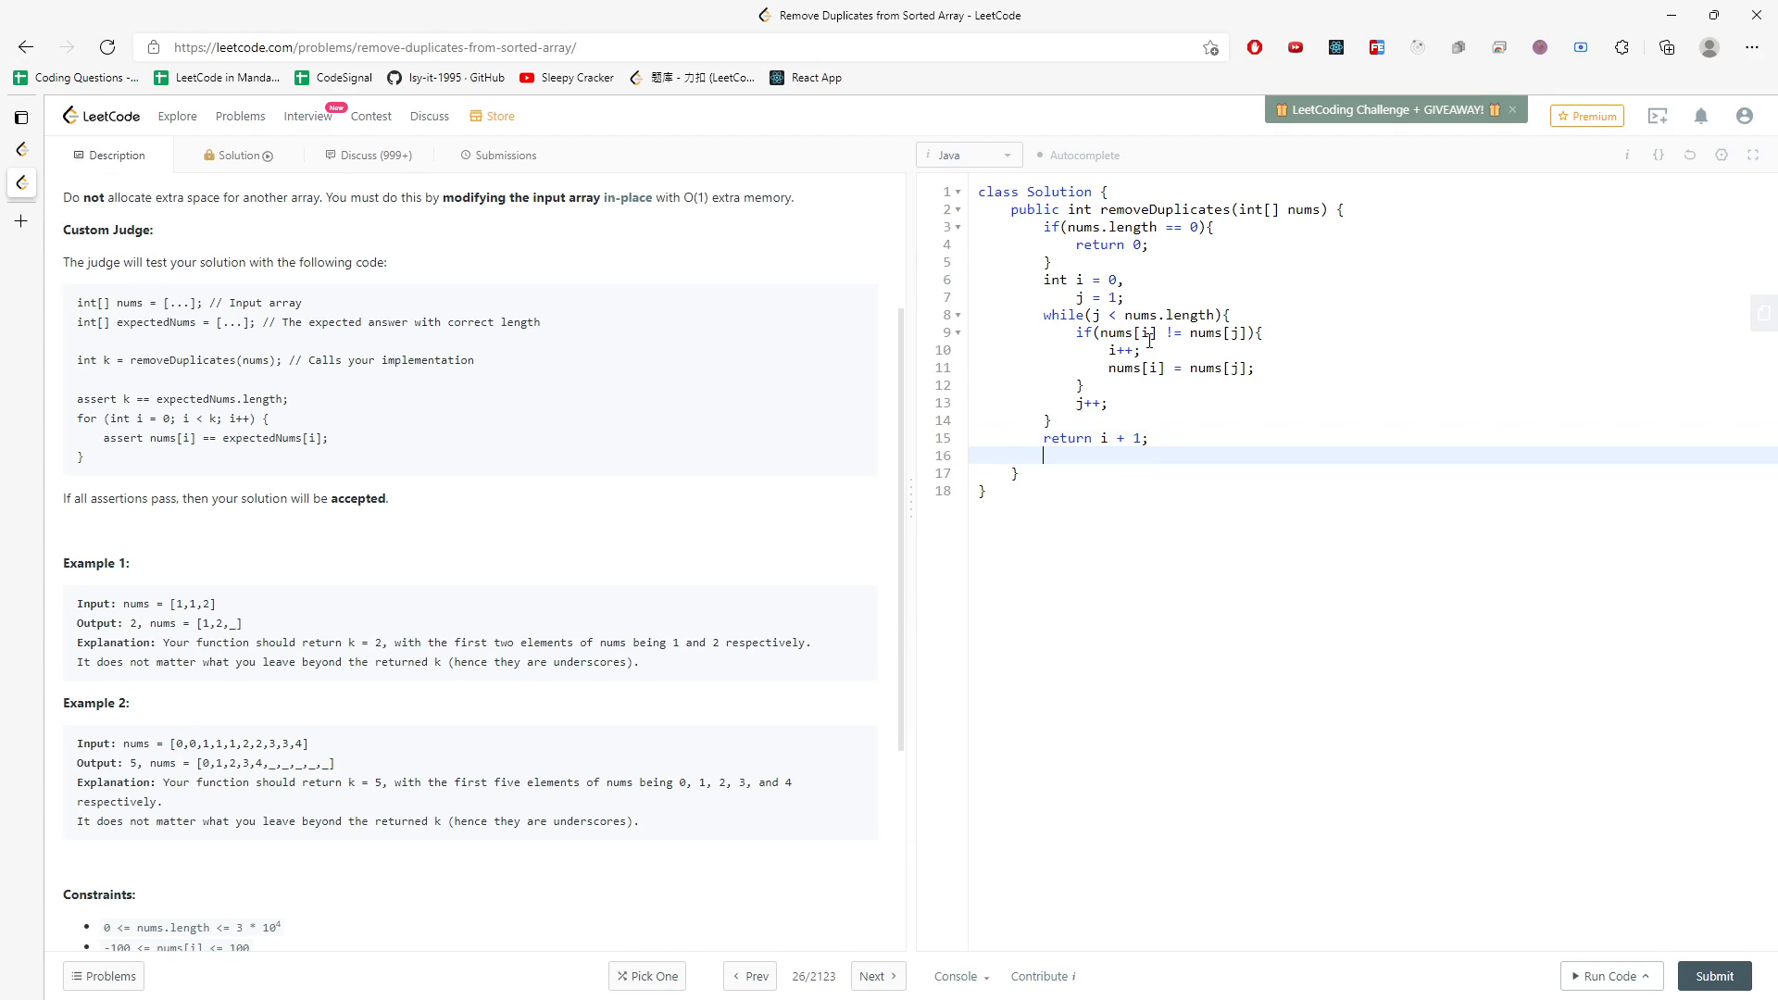
pyautogui.press('Backspace')
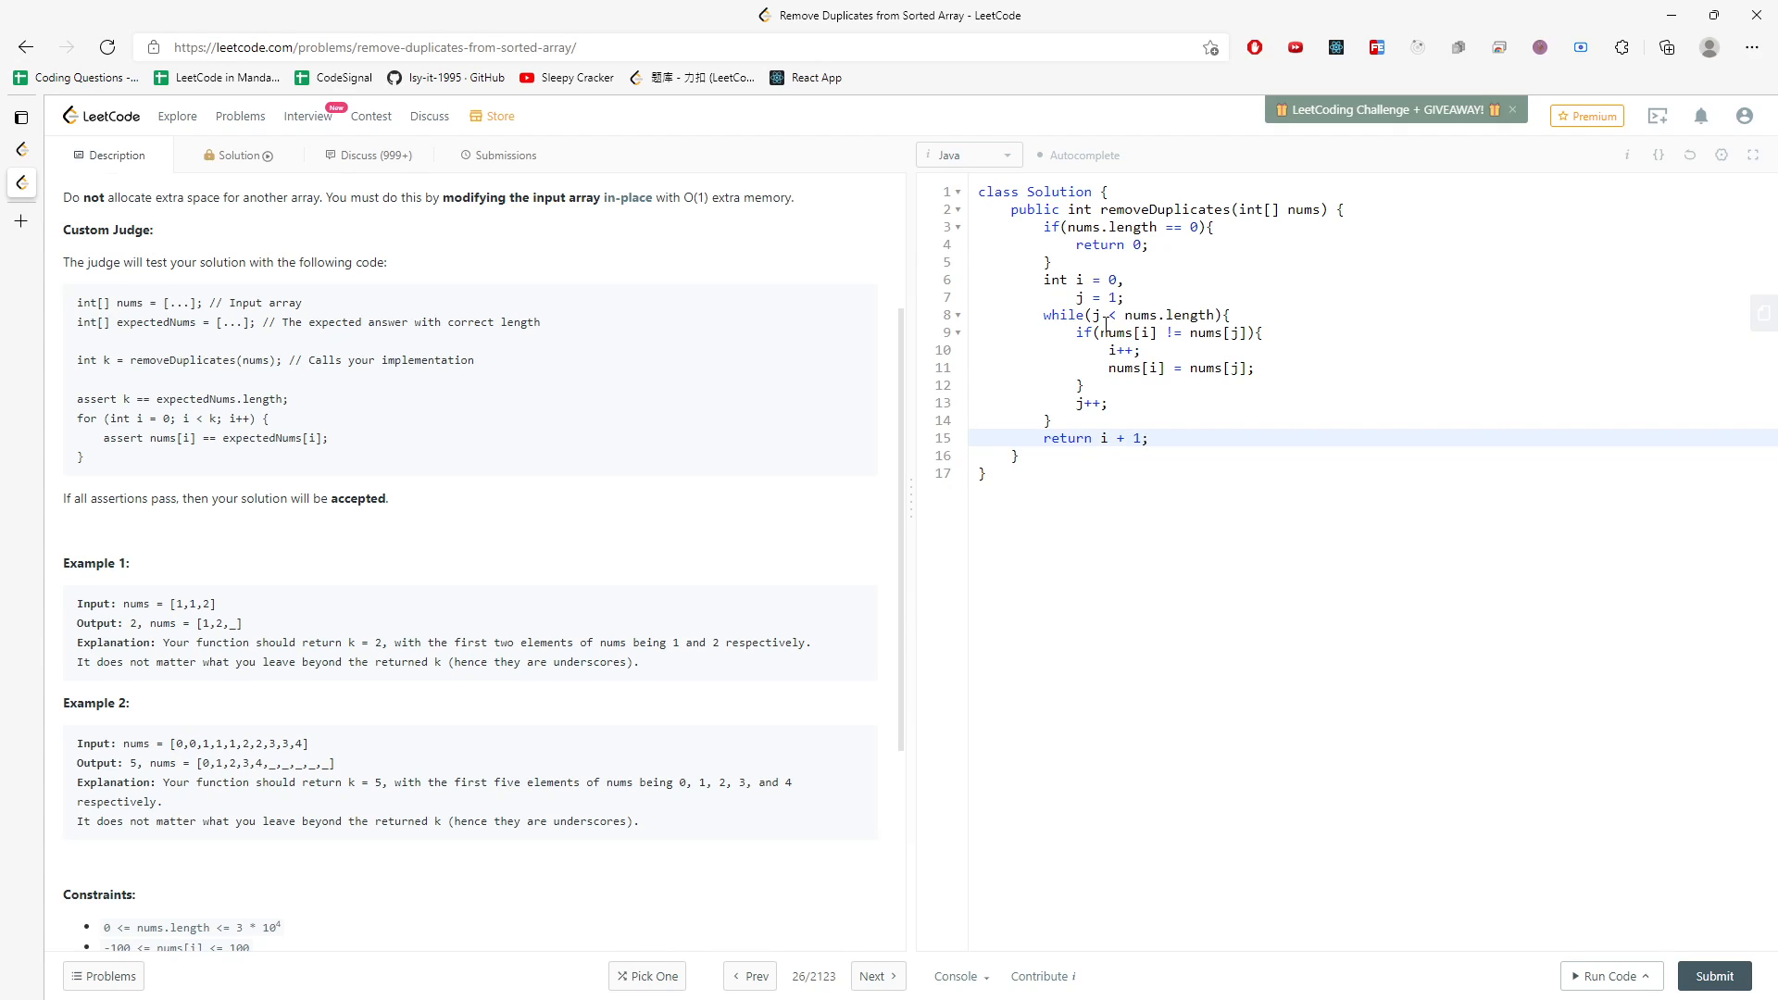
pyautogui.moveTo(1609, 976)
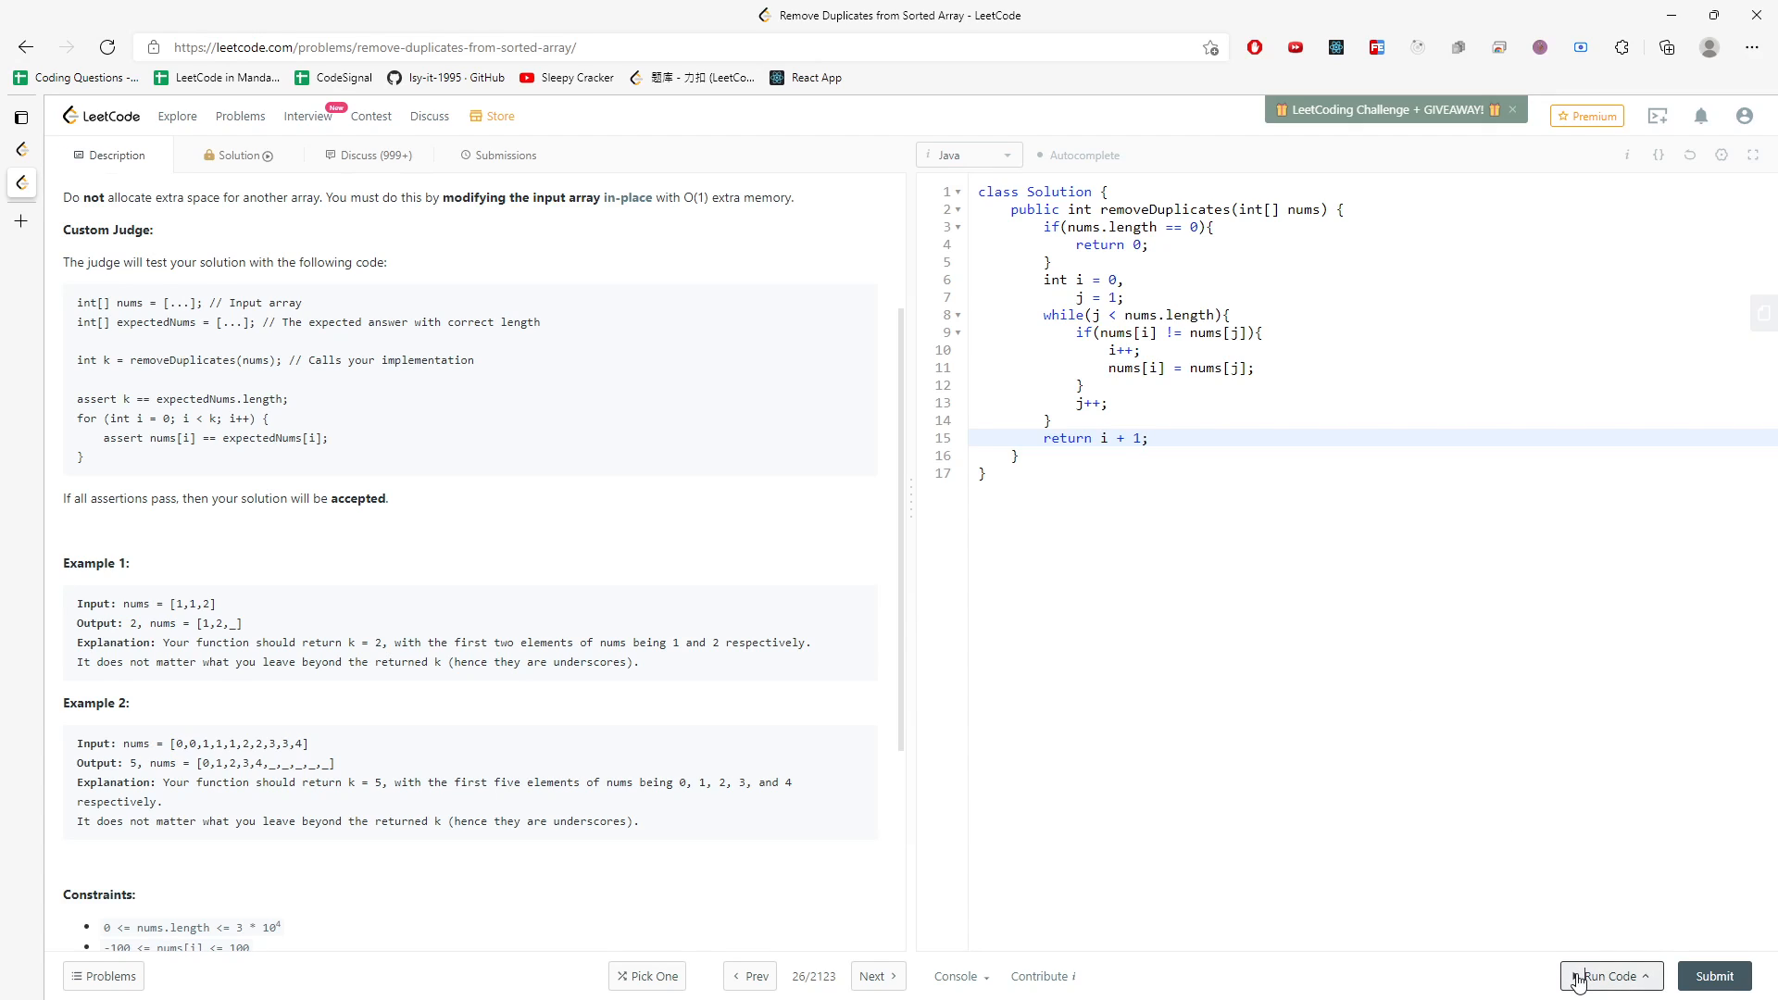
# Run the solution on [1,1,2] to an accepted result, then return to the Description
pyautogui.click(1609, 976)
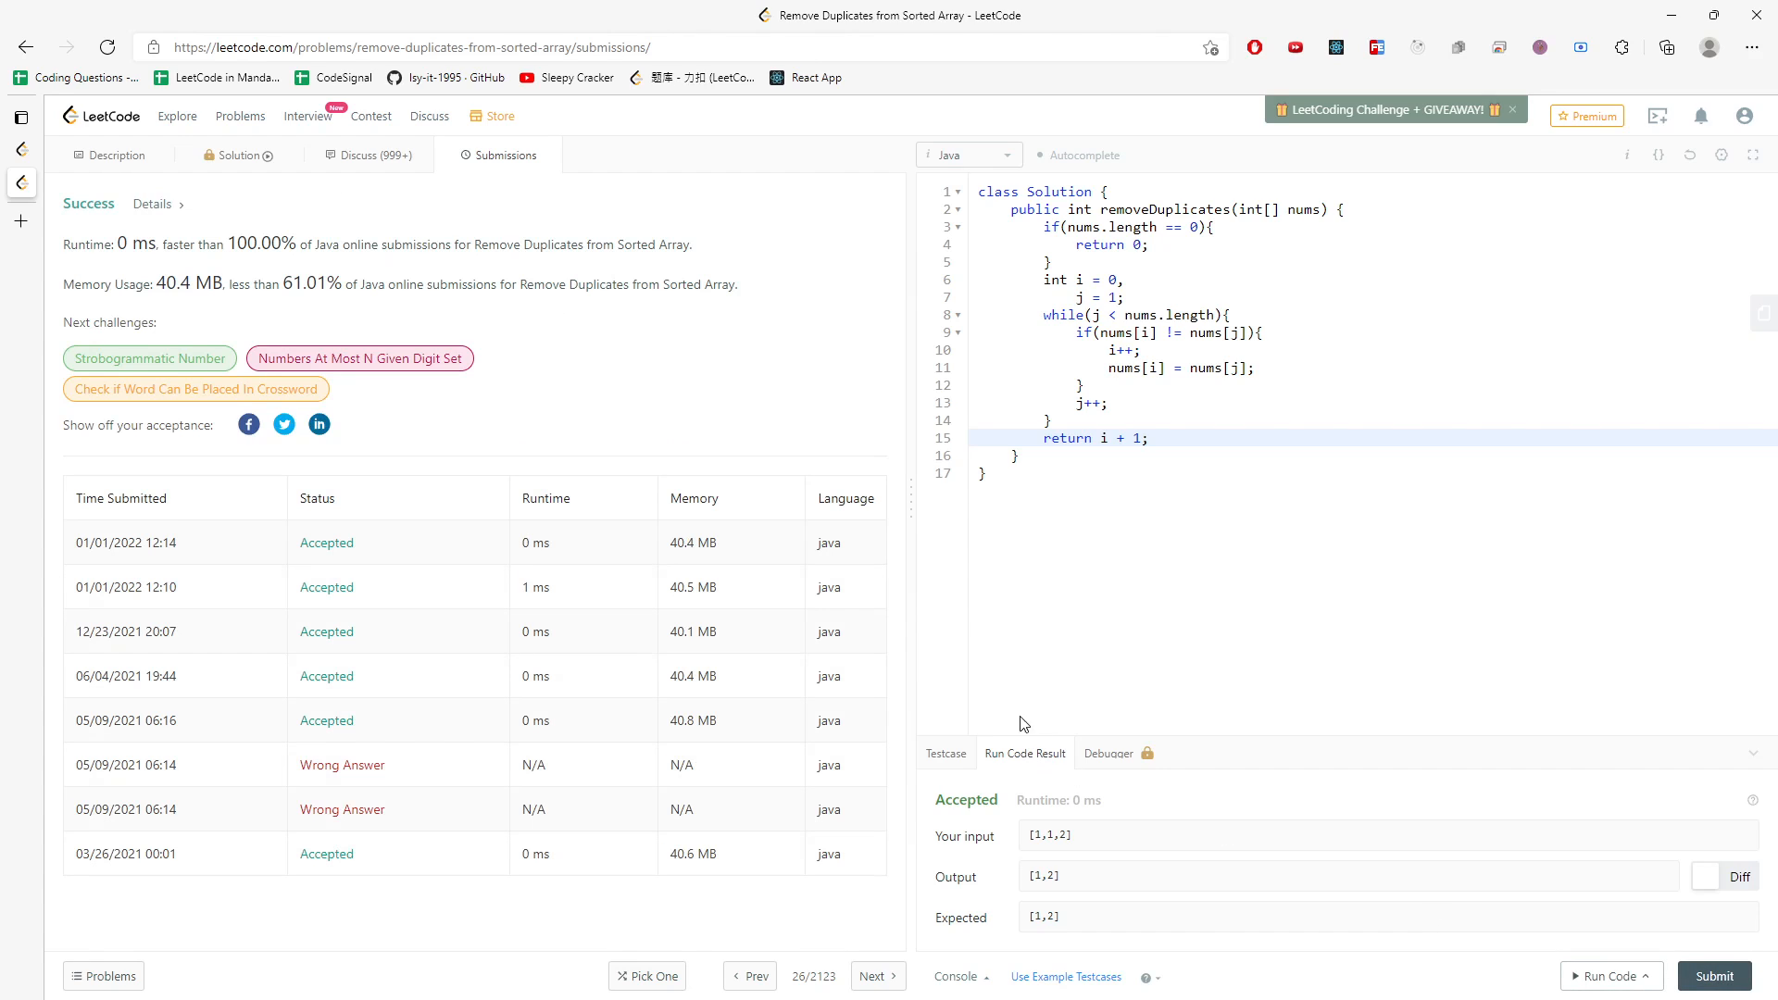
pyautogui.moveTo(204, 205)
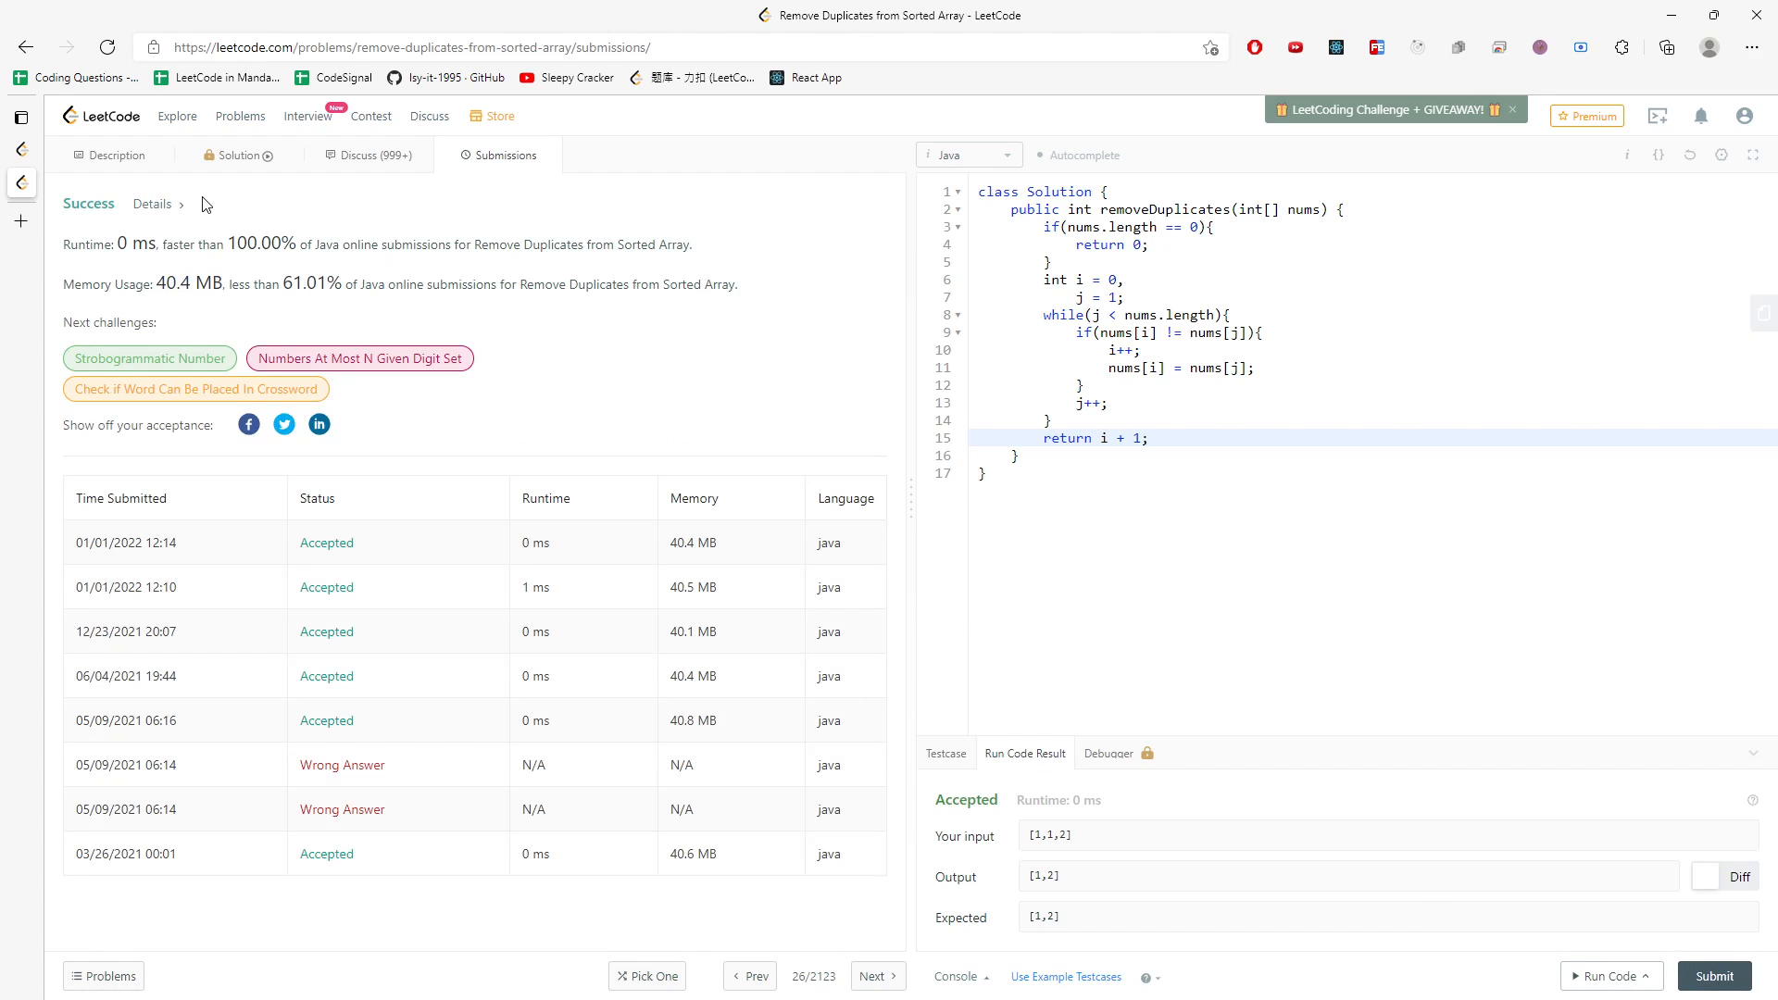
pyautogui.click(111, 154)
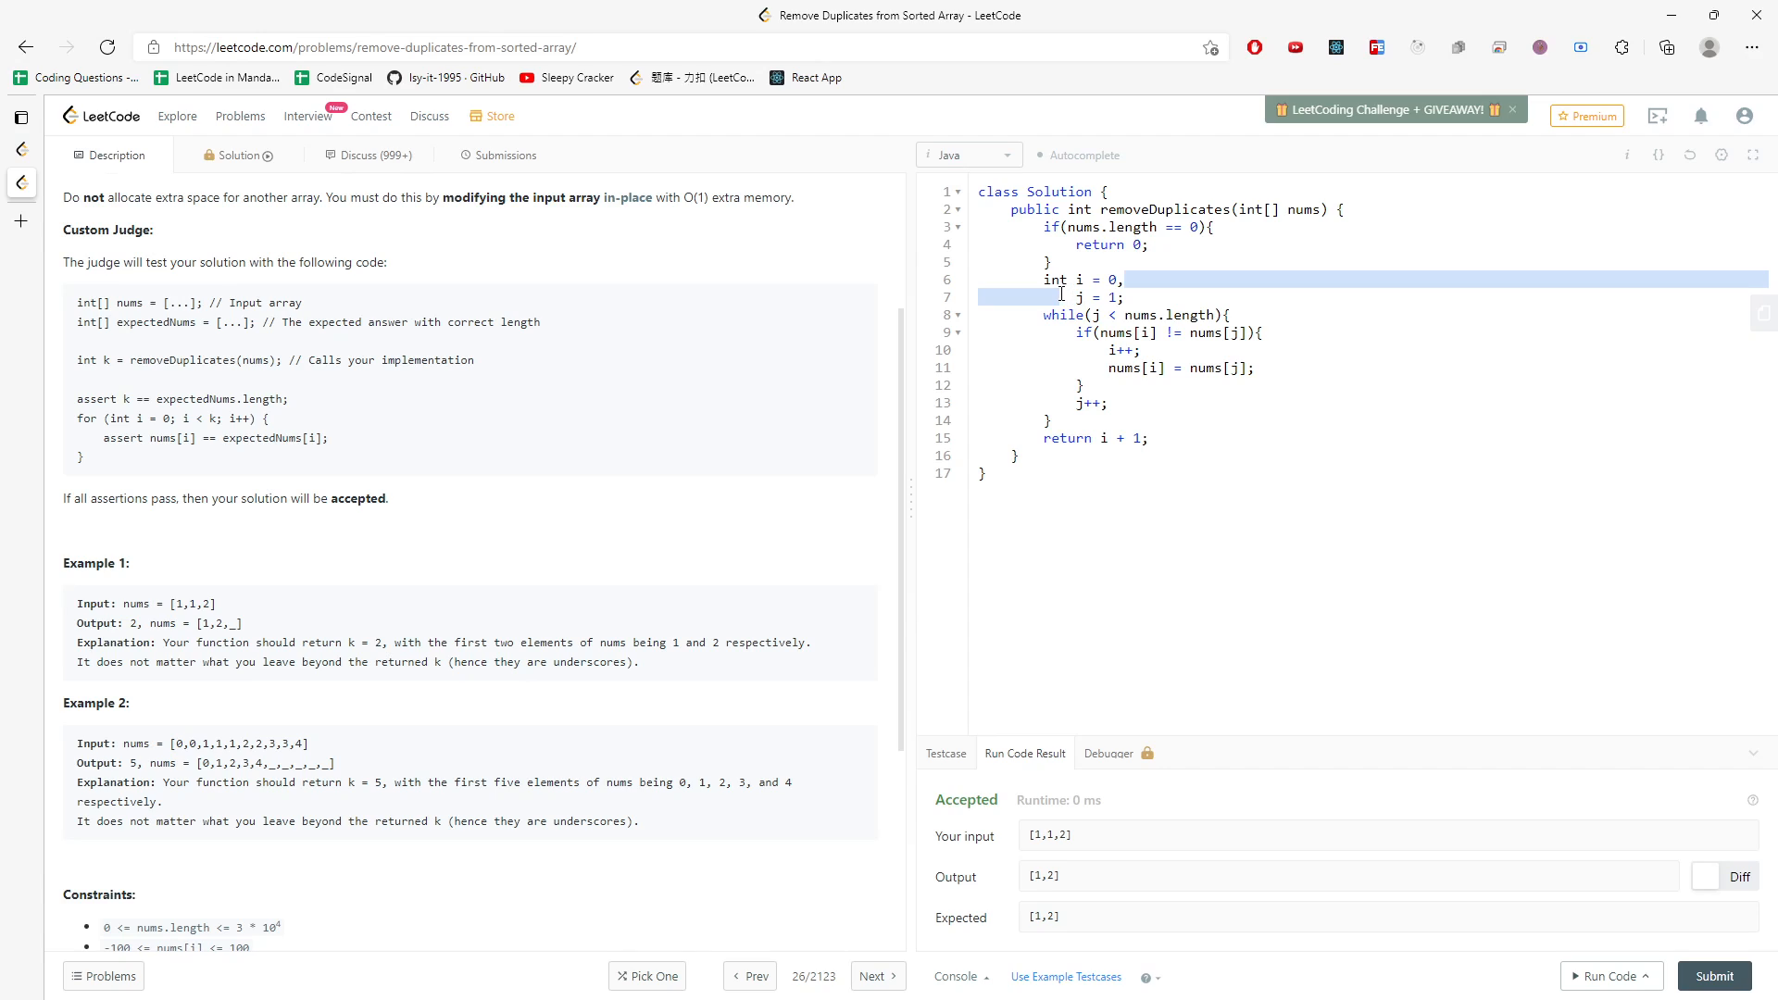
pyautogui.moveTo(1069, 300)
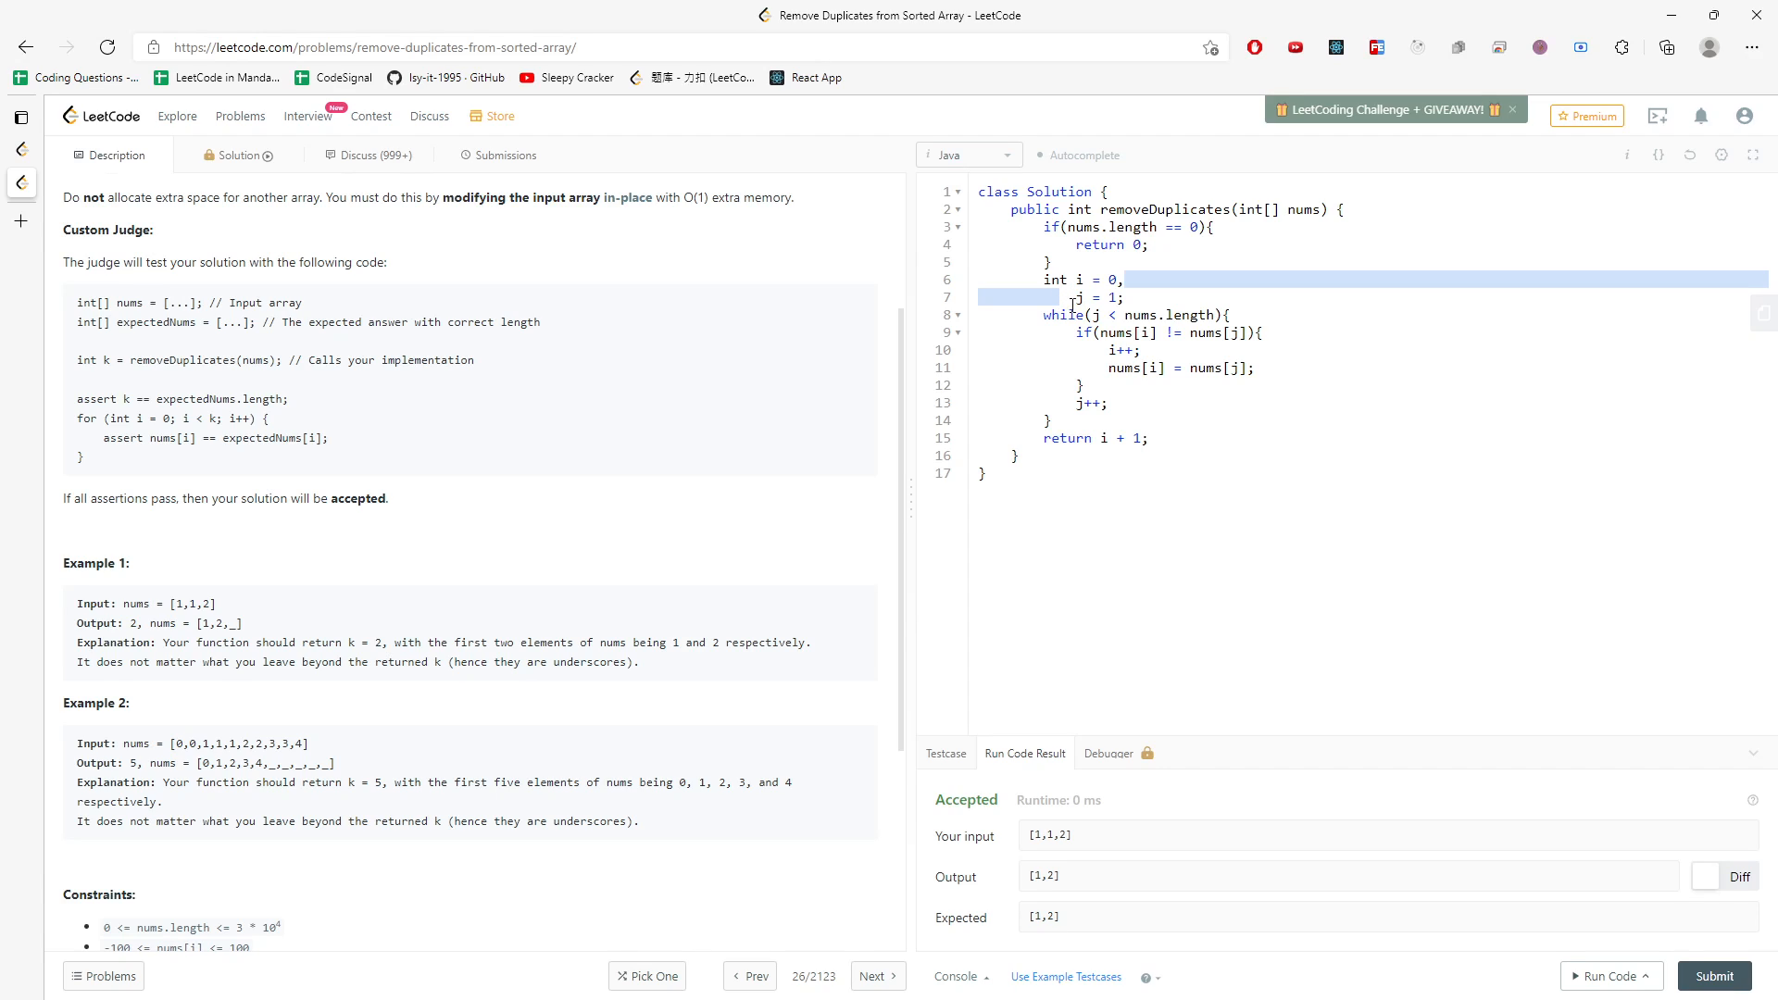